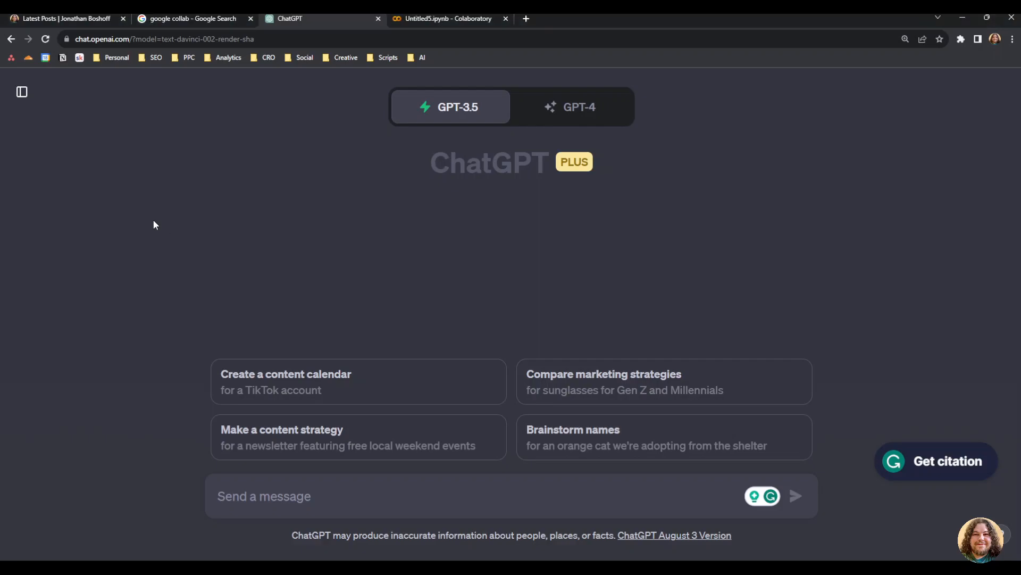
mouse_move(121, 224)
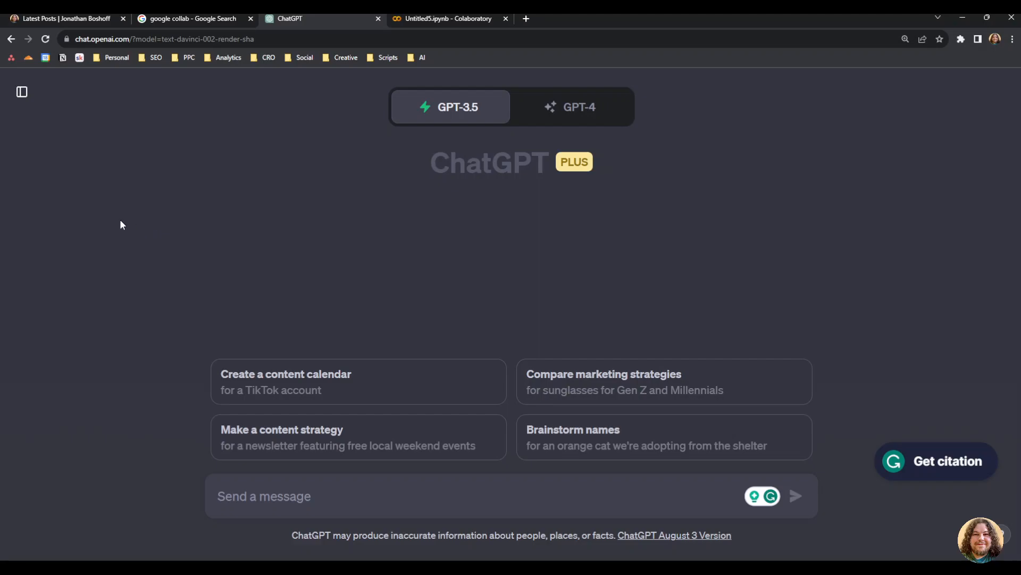
mouse_move(389, 302)
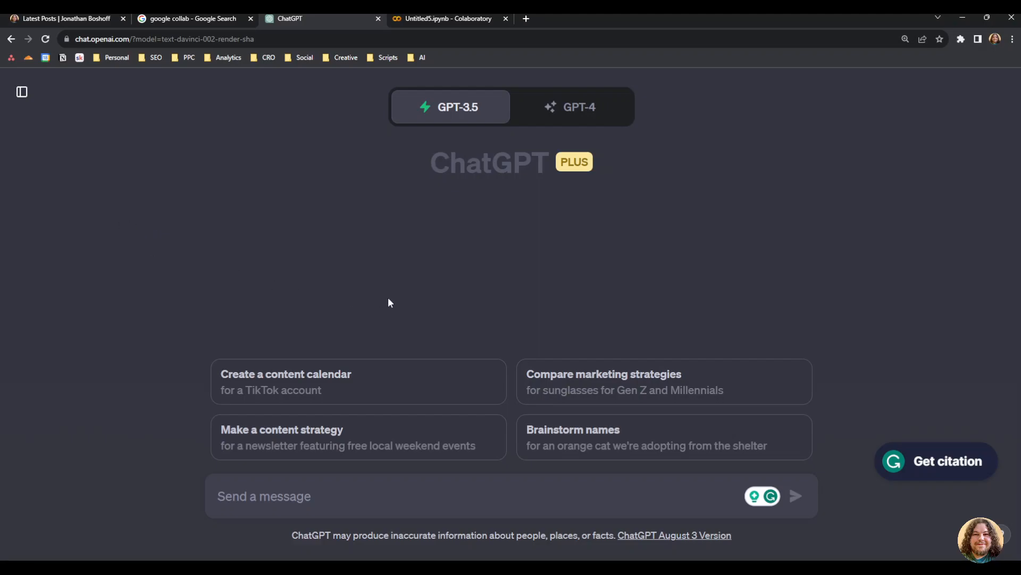
- Start renaming the Untitled5.ipynb notebook in Colab, checking the ChatGPT chat in between
click(447, 18)
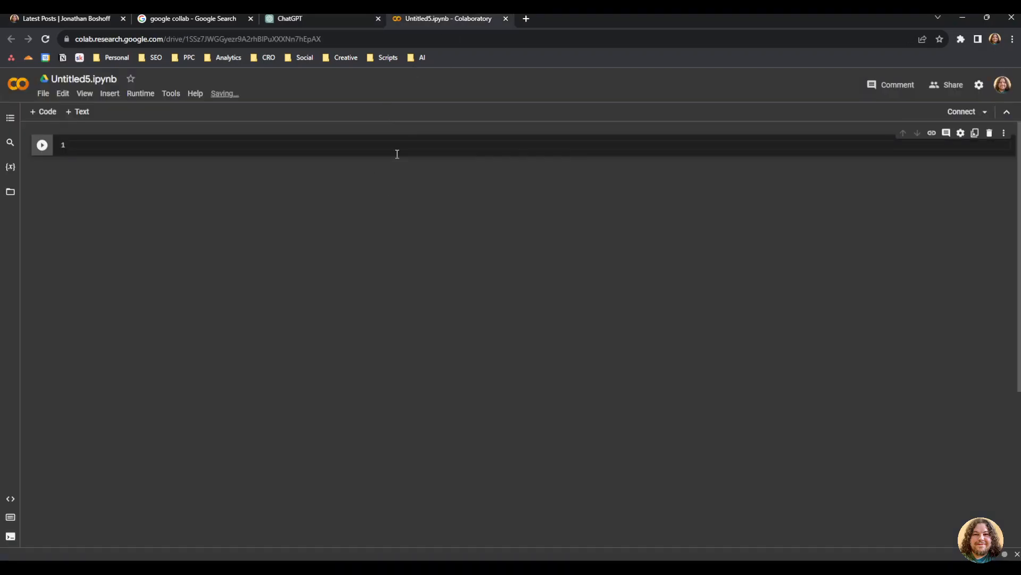
click(83, 79)
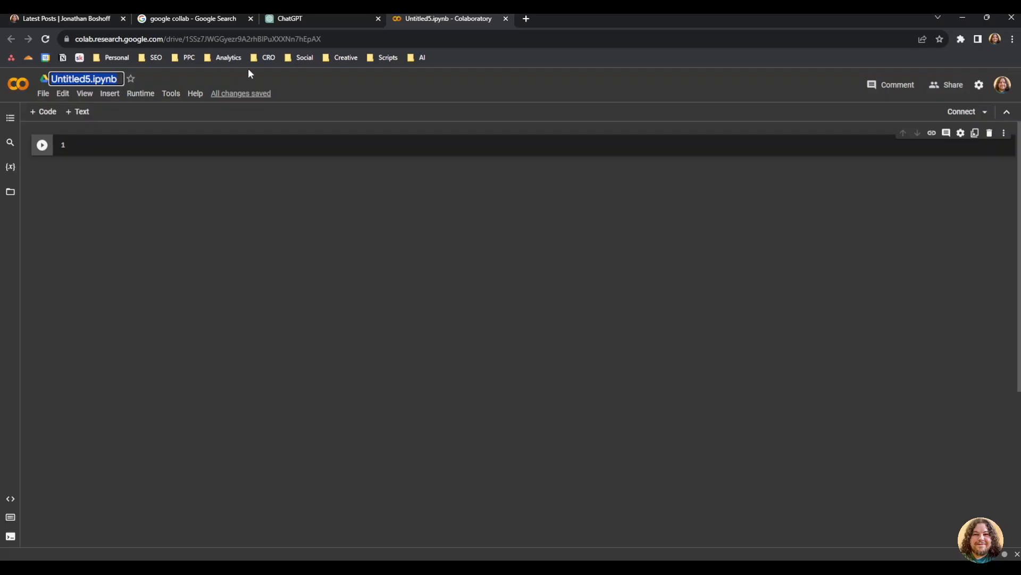
click(319, 18)
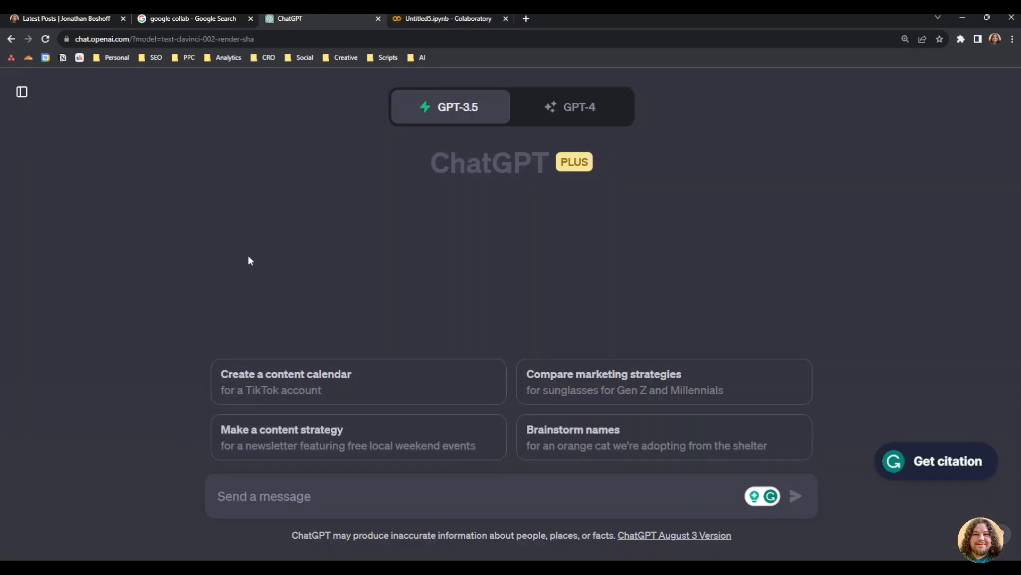
mouse_move(220, 295)
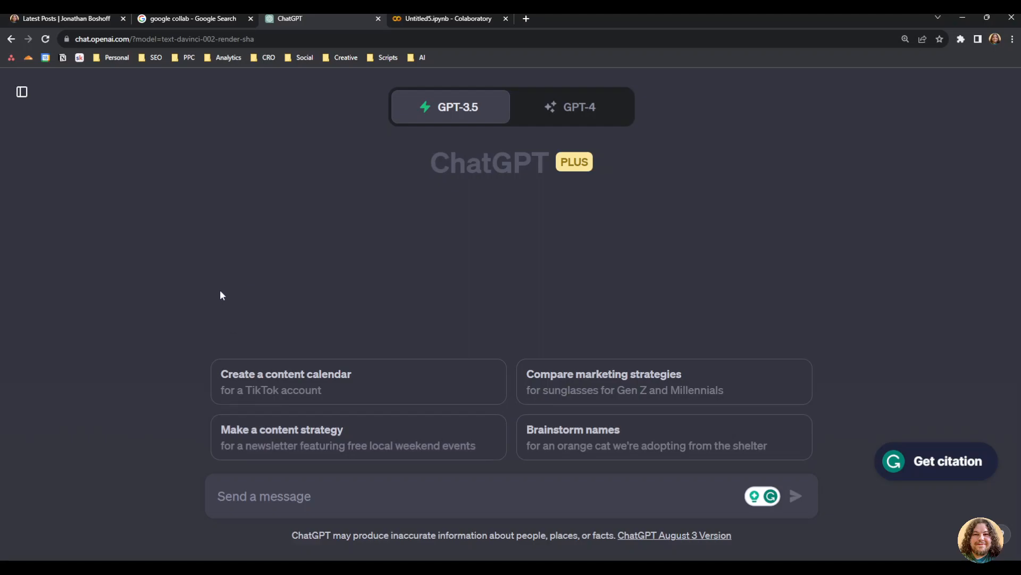
mouse_move(343, 135)
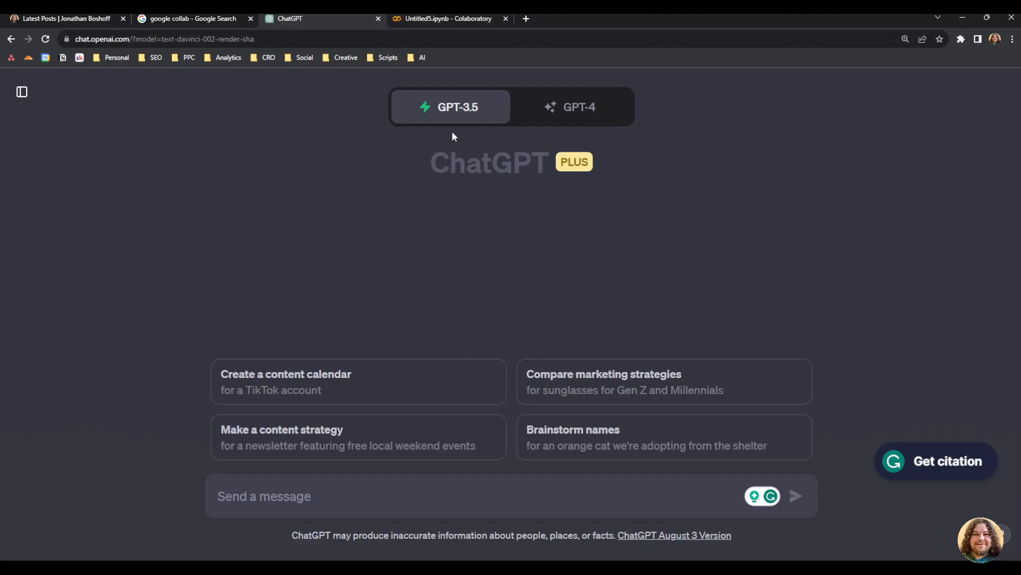
click(448, 18)
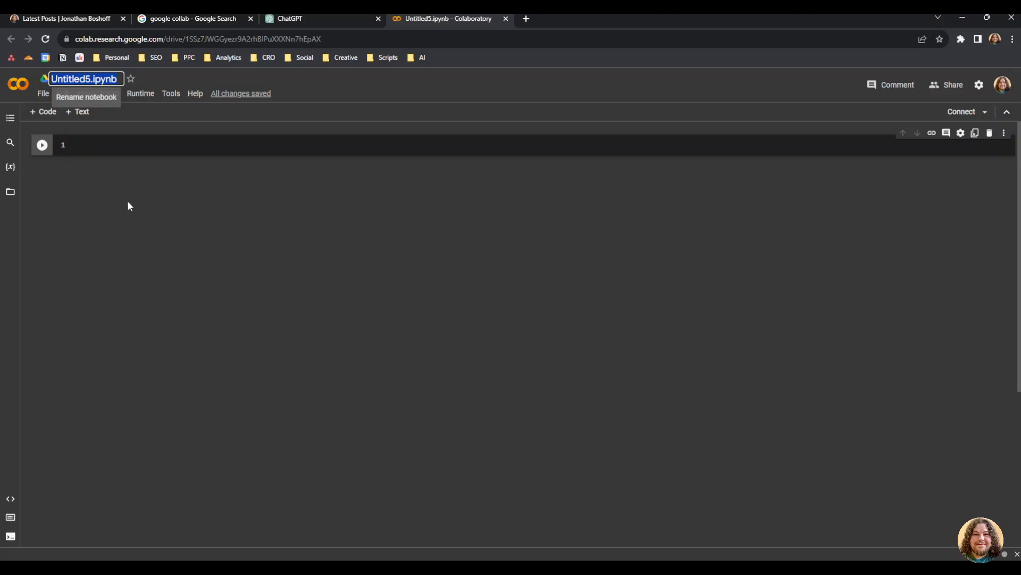
mouse_move(168, 186)
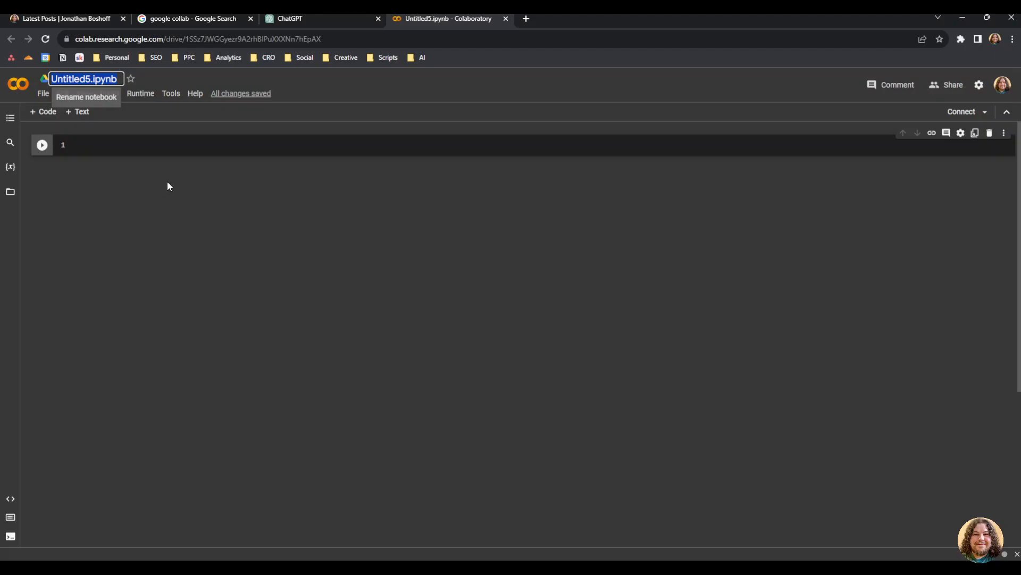
click(188, 18)
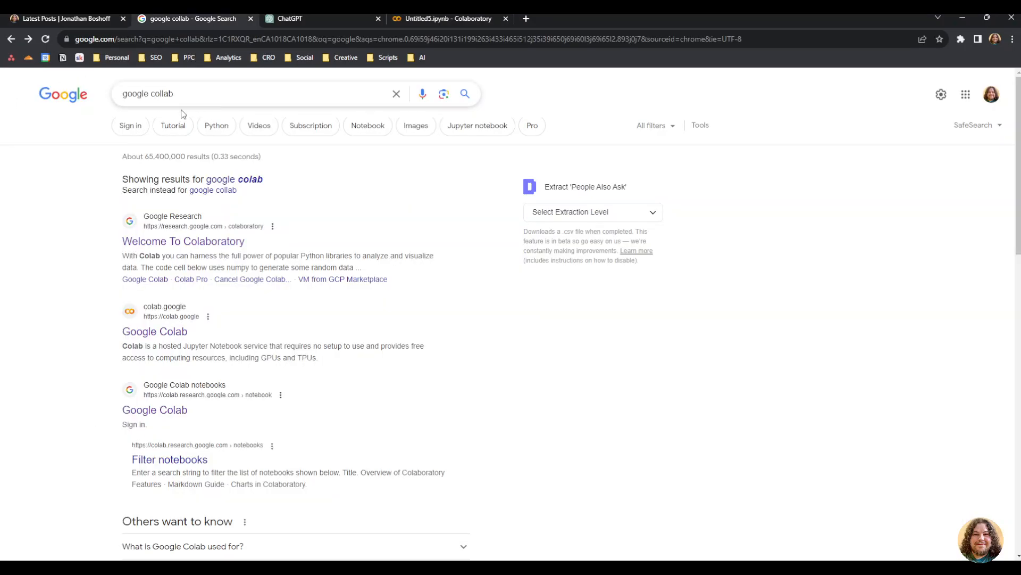
mouse_move(174, 412)
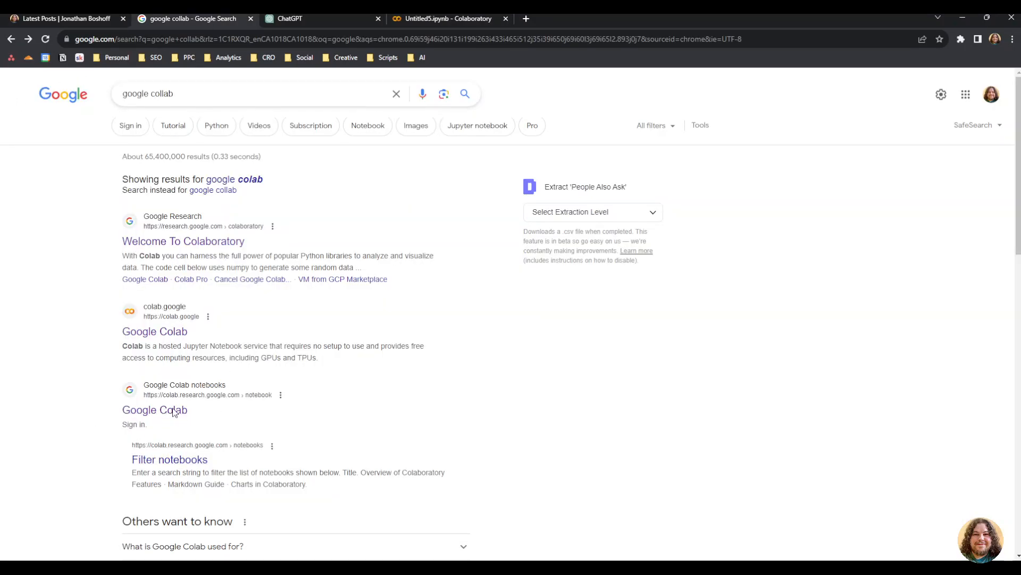
click(448, 18)
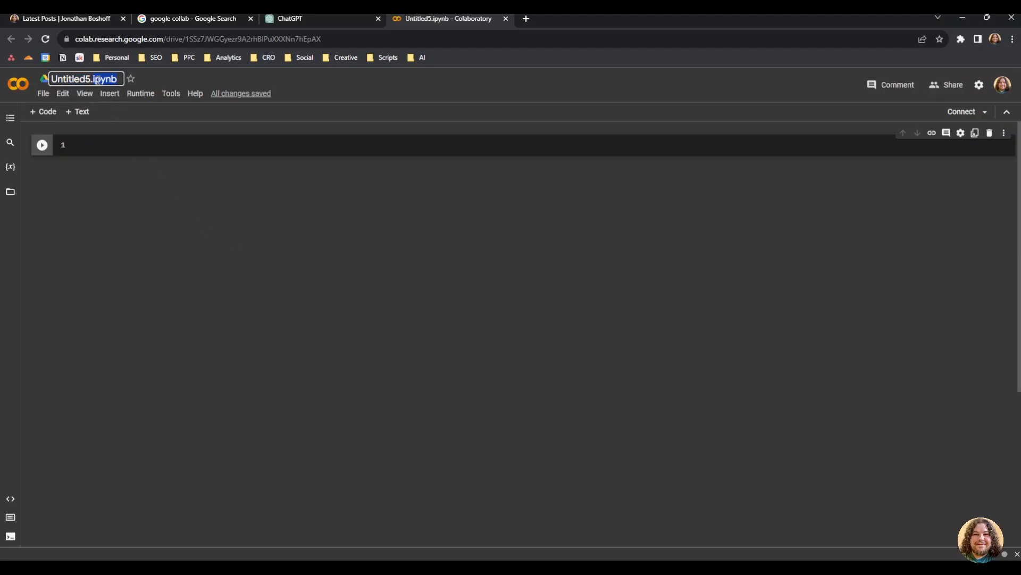
- Name the notebook 'scraper' and apply the rename
text(SC)
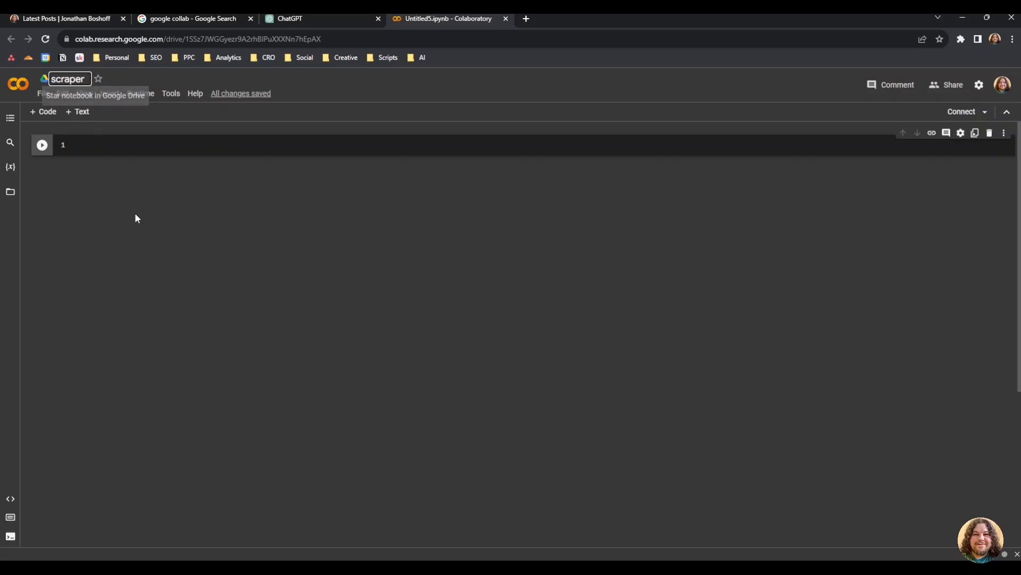
click(320, 18)
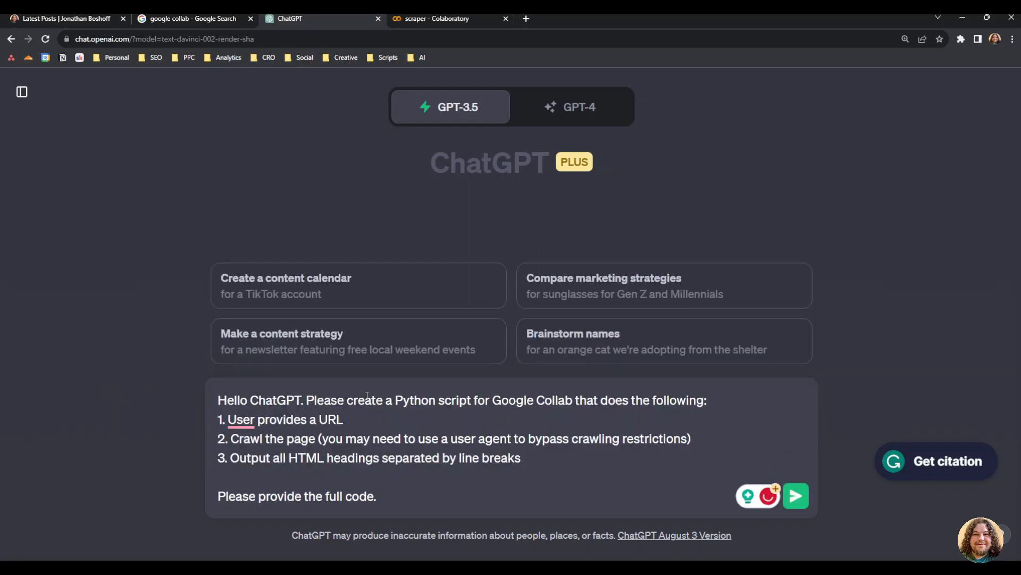
- Review the composed prompt asking for a Python Colab script that crawls a URL and outputs all headings
double_click(687, 399)
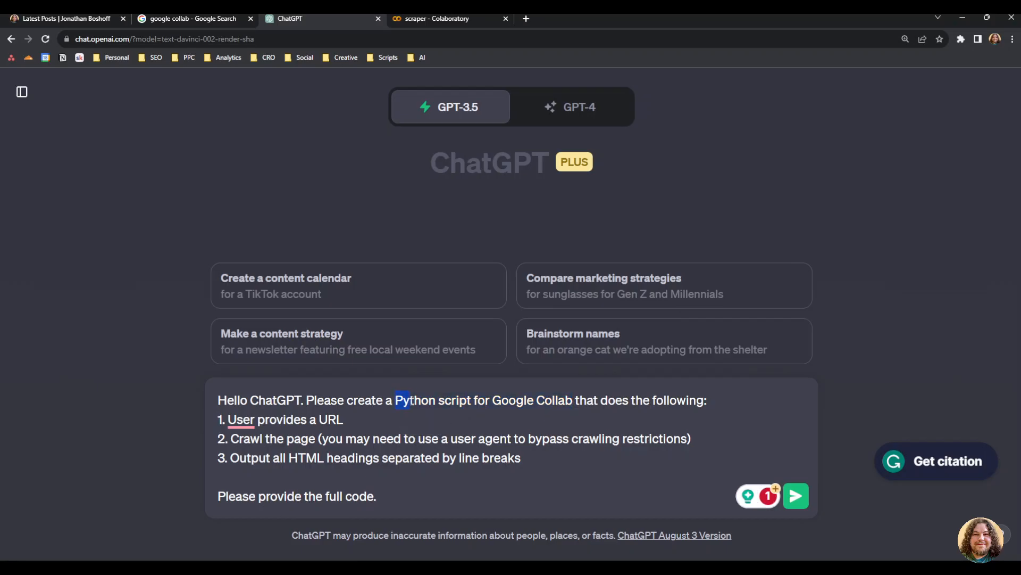
drag(396, 400, 572, 400)
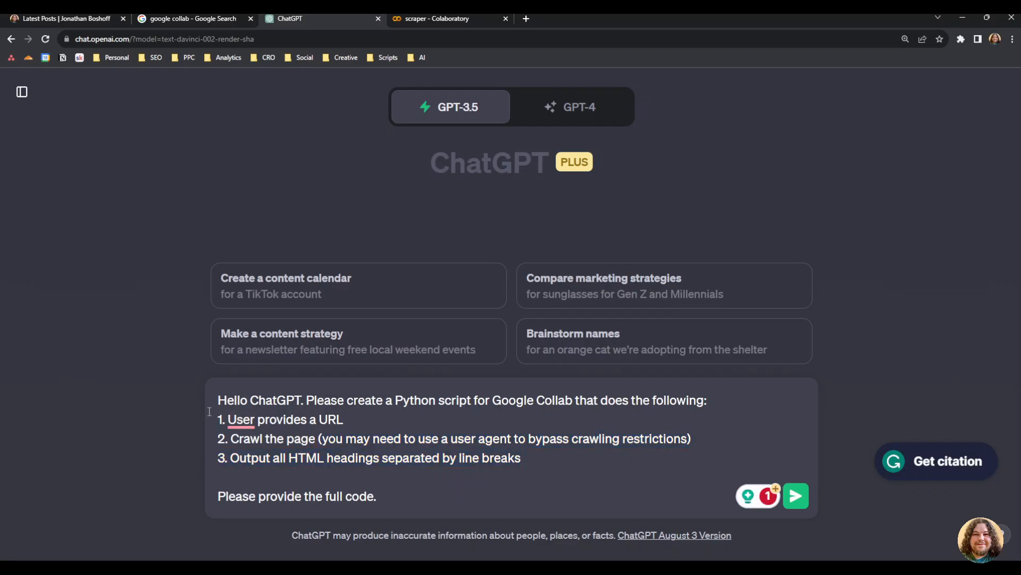
drag(218, 419, 521, 458)
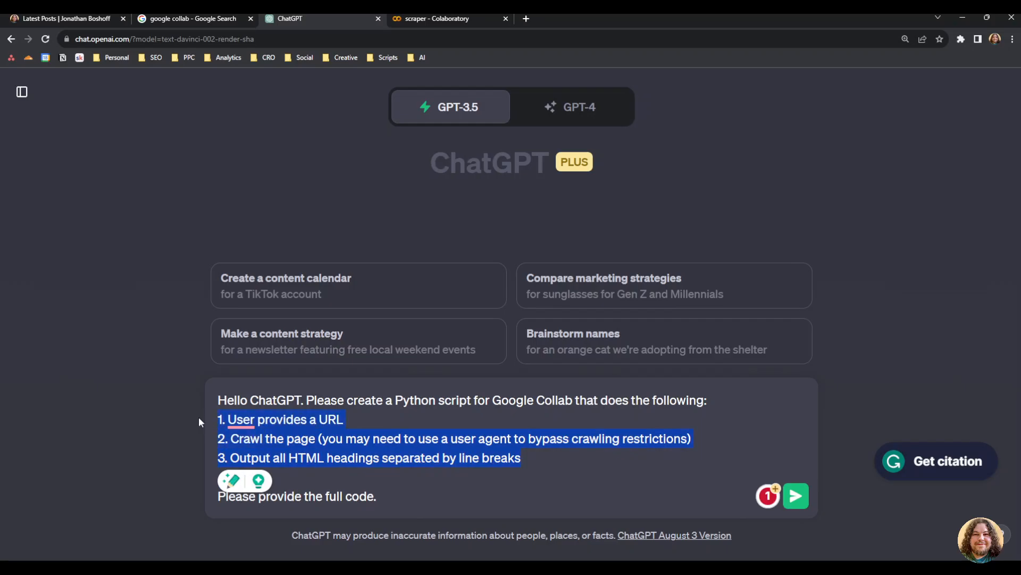
click(182, 410)
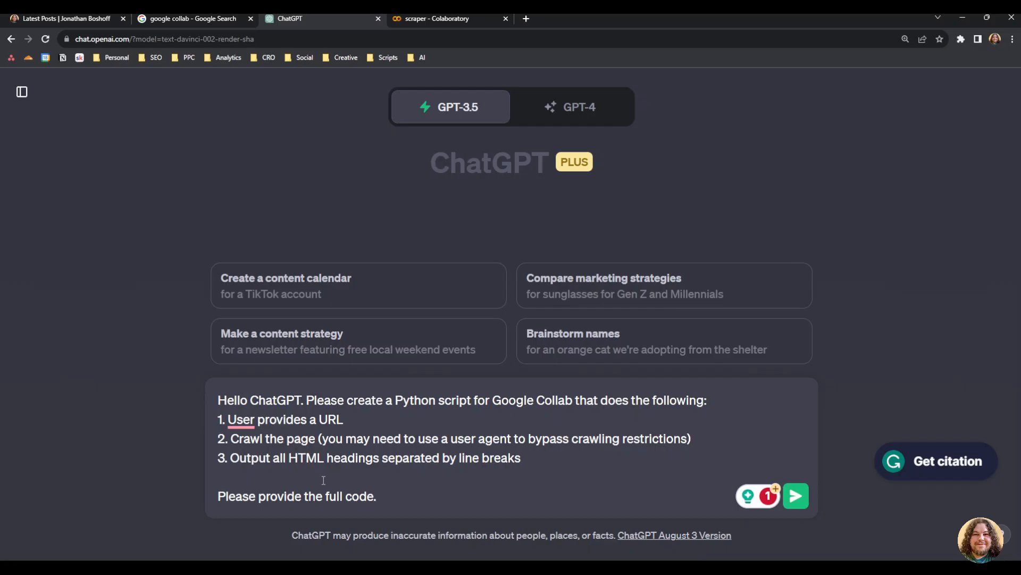
mouse_move(342, 487)
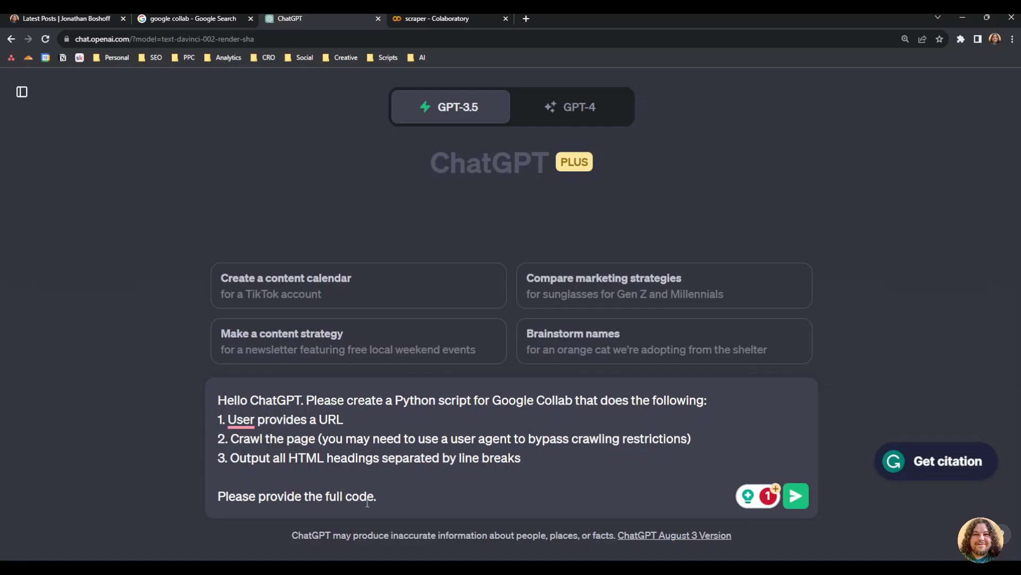
triple_click(296, 495)
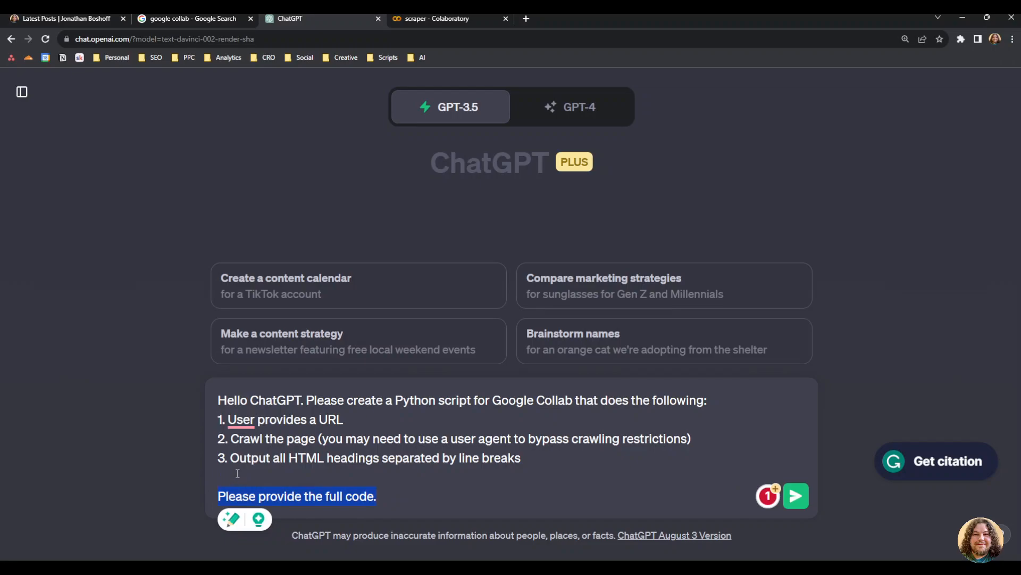
double_click(236, 496)
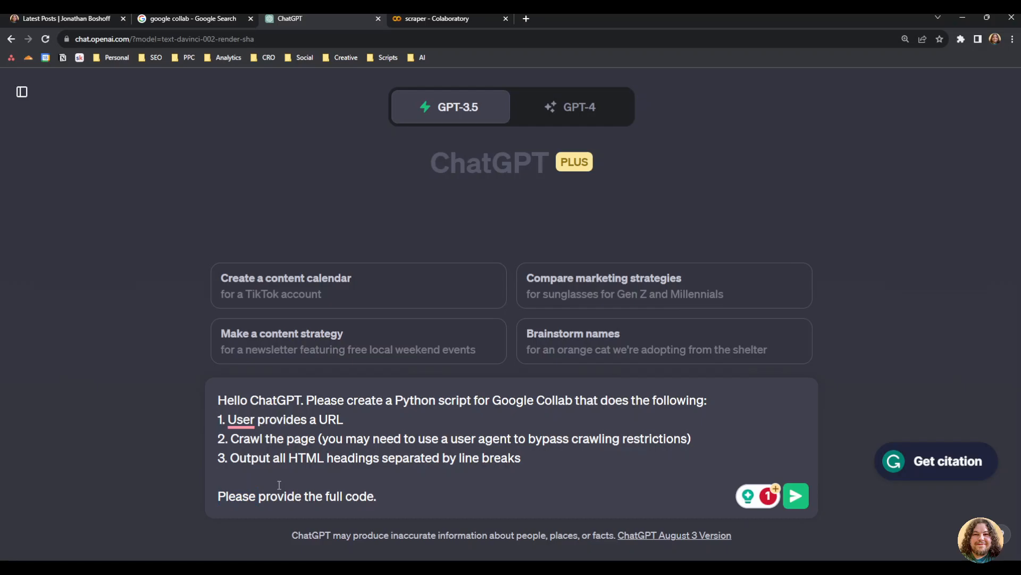
mouse_move(200, 479)
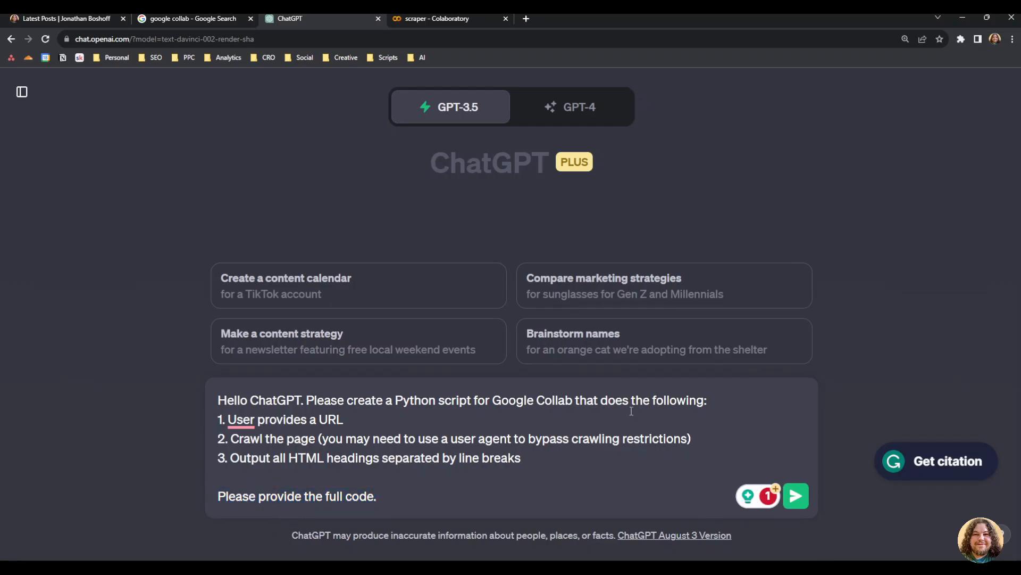
mouse_move(796, 495)
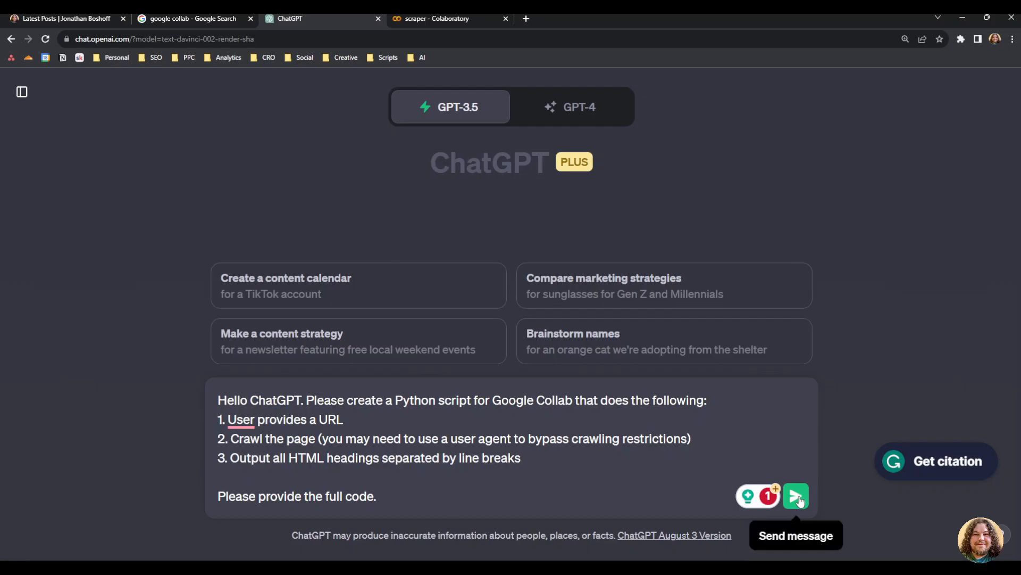
- Send the request, copy ChatGPT's generated heading-extraction script and bring it to the scraper notebook
click(795, 496)
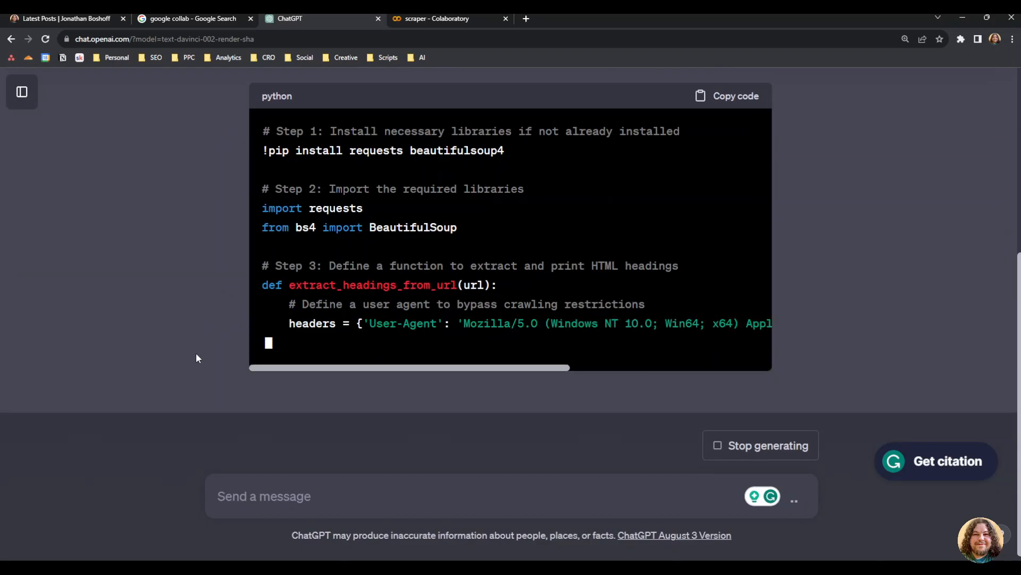
scroll(down, 3)
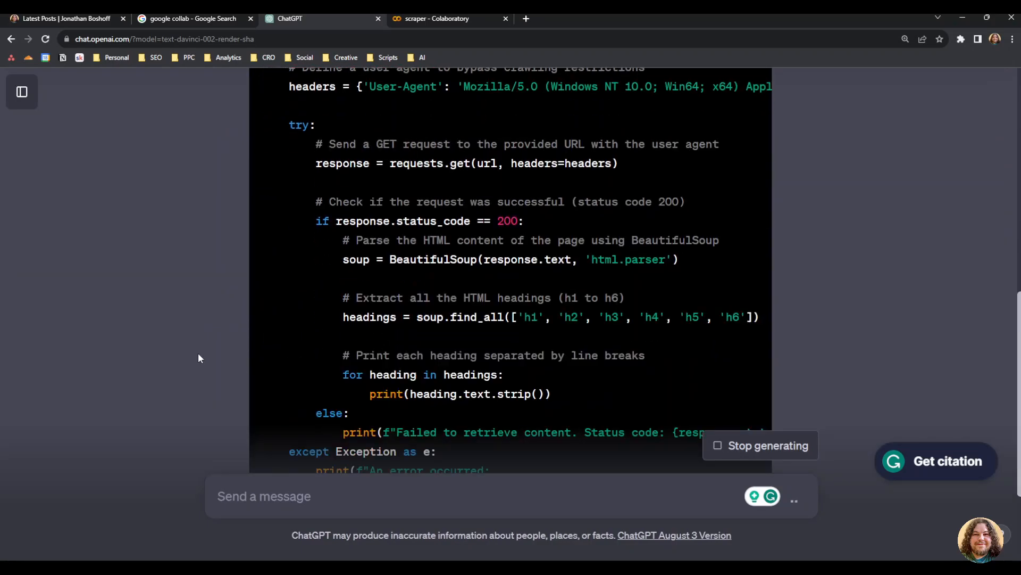
scroll(down, 3)
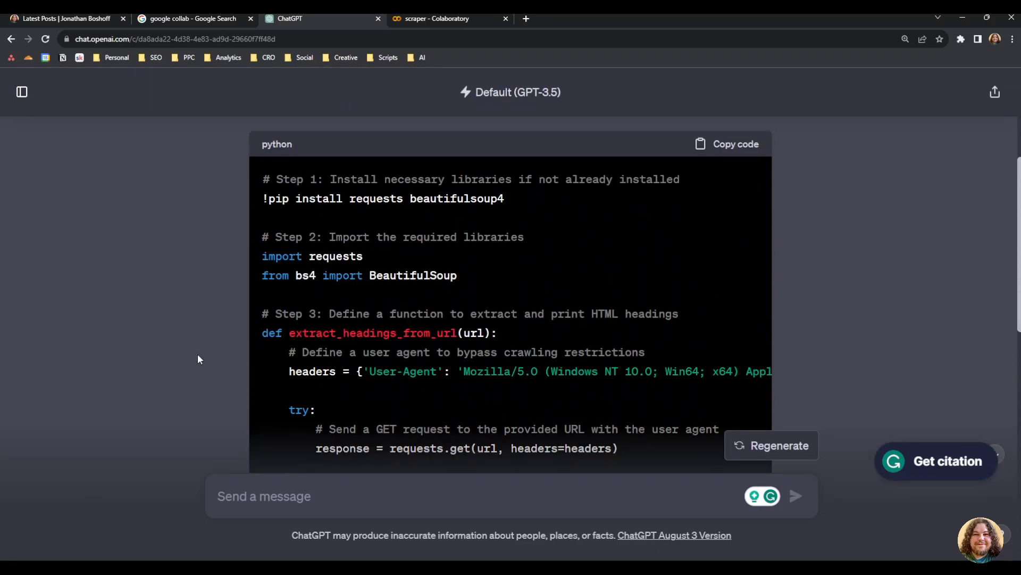
click(728, 144)
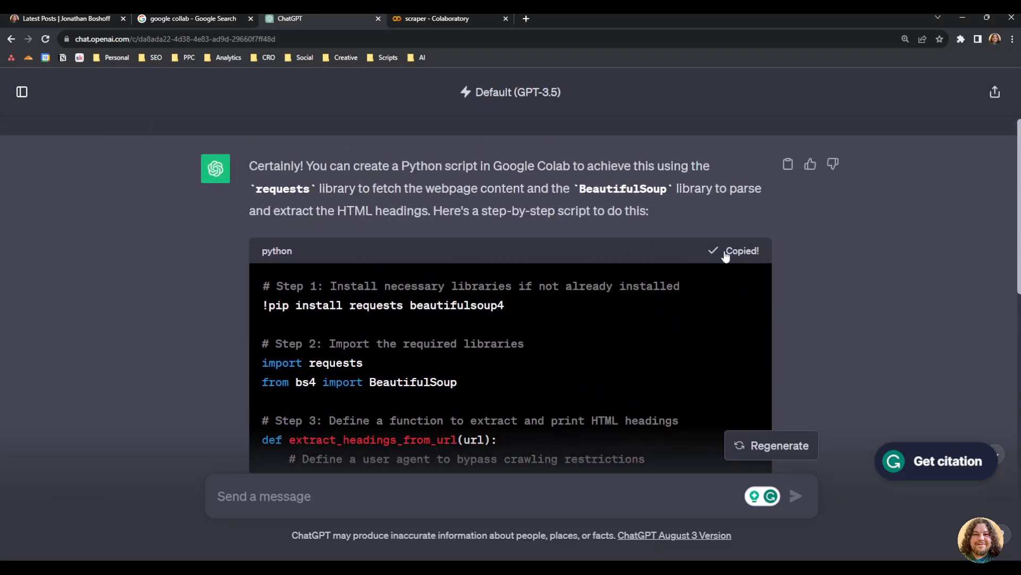
click(448, 18)
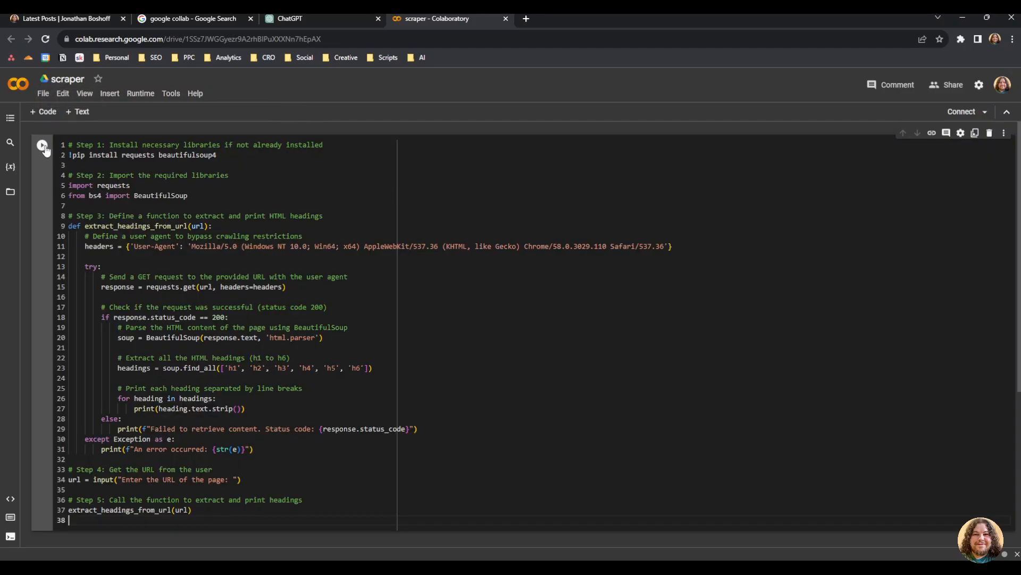
- Run the scraper cell and watch it report requests and beautifulsoup4 installed, then ask for a URL
click(41, 145)
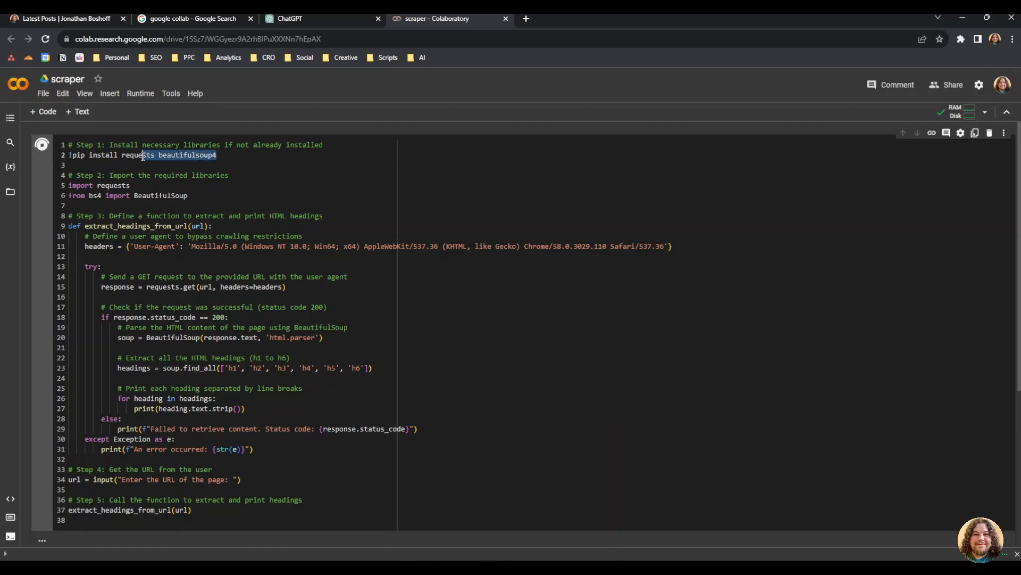
click(41, 144)
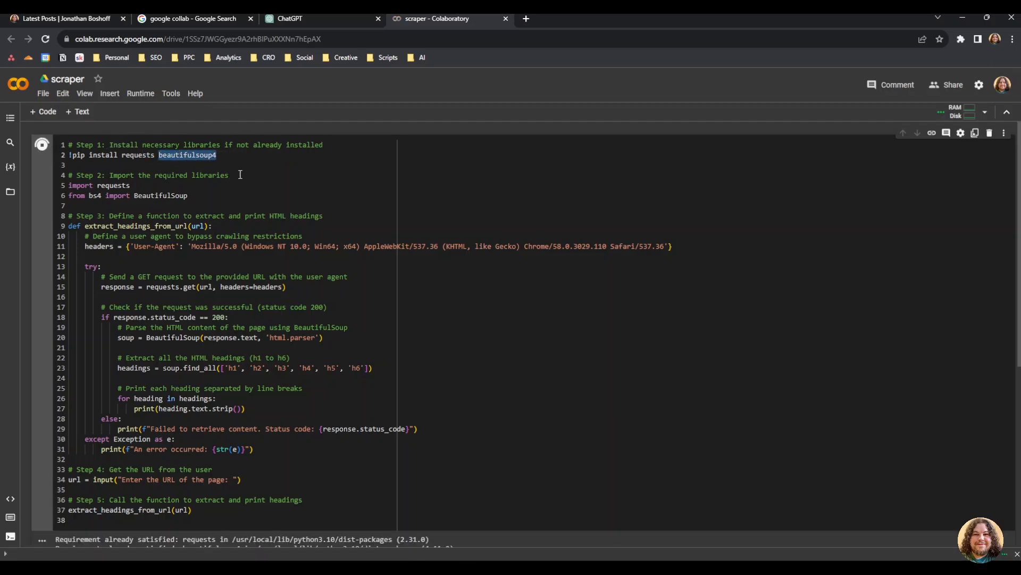
click(41, 144)
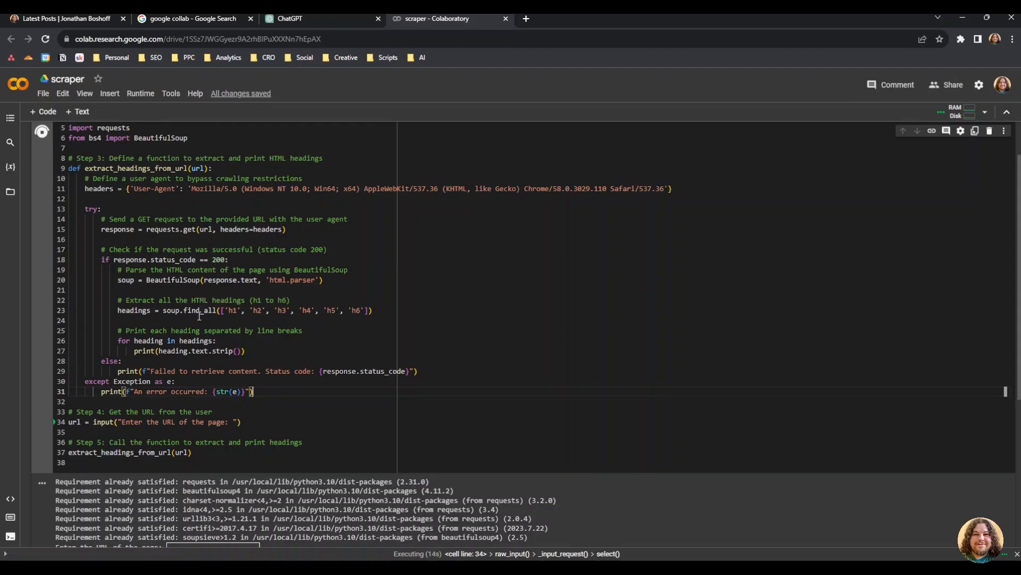
scroll(down, 3)
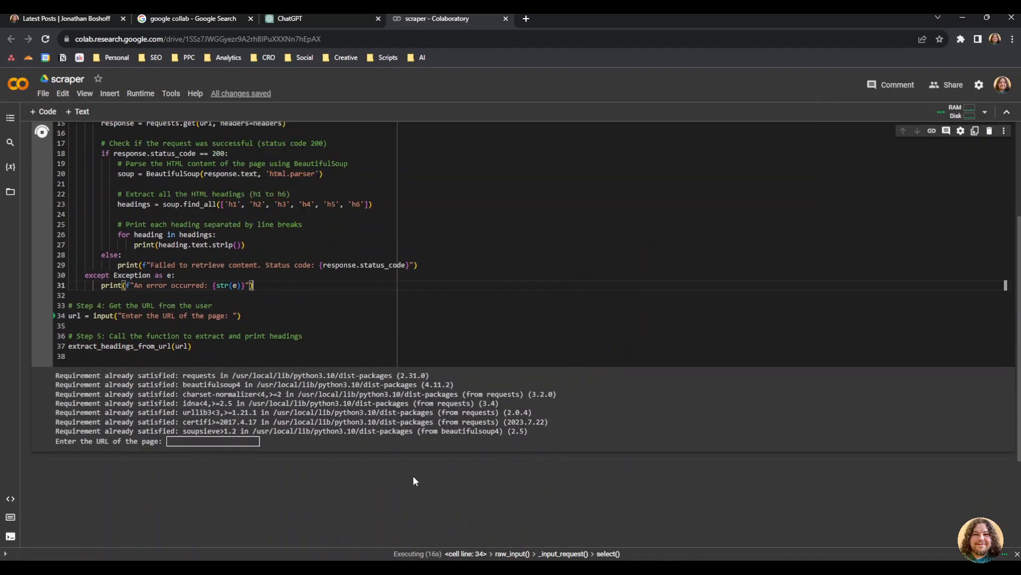
mouse_move(416, 474)
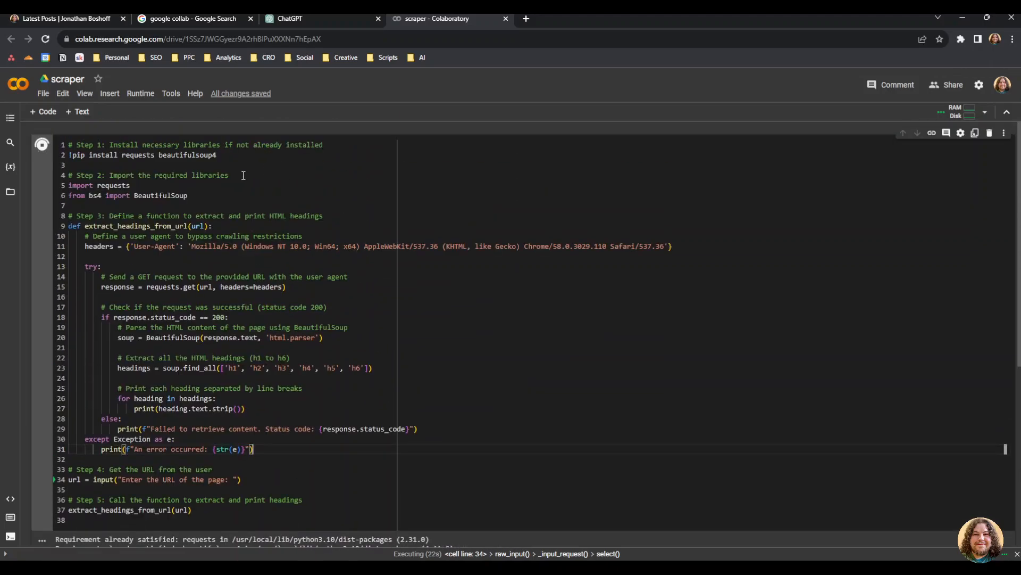
double_click(179, 155)
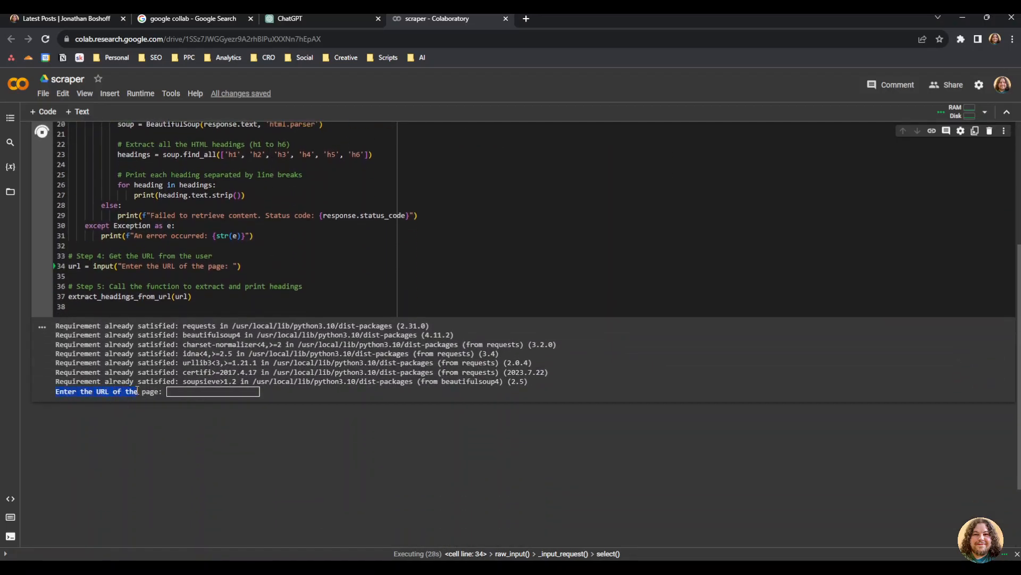
- Grab the blog post's web address from the blog tab for the script's prompt
click(62, 18)
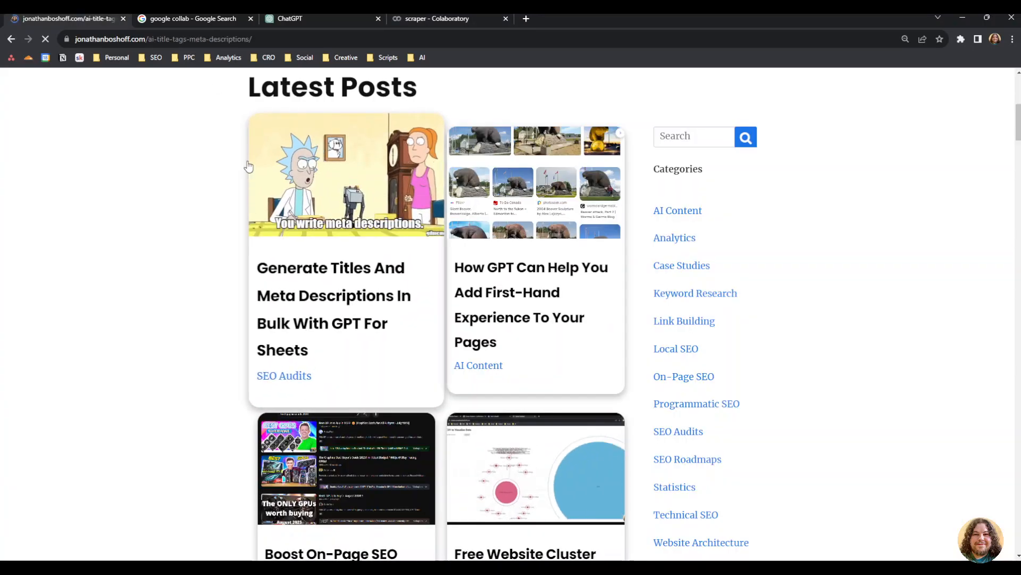
click(346, 176)
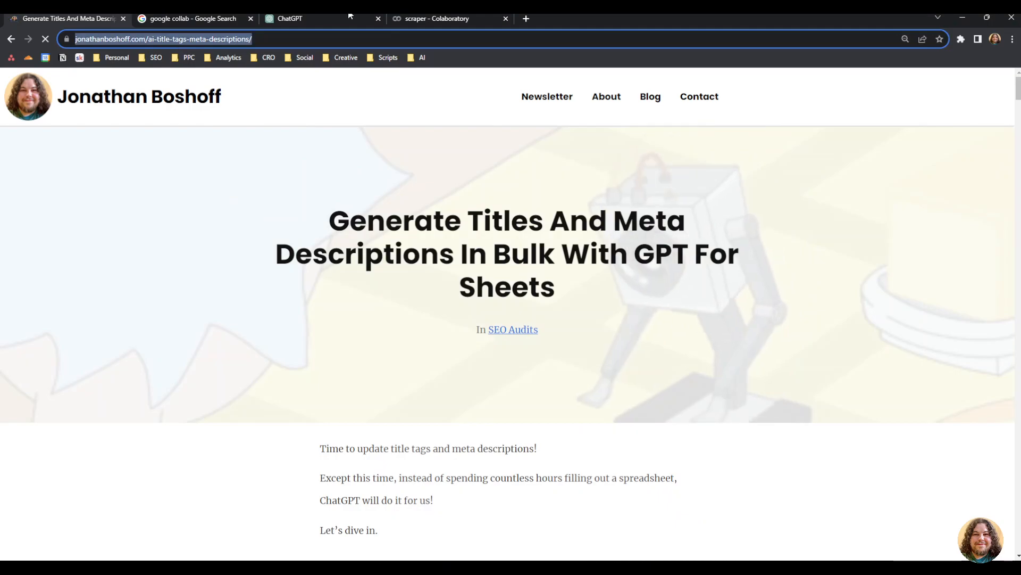
click(448, 18)
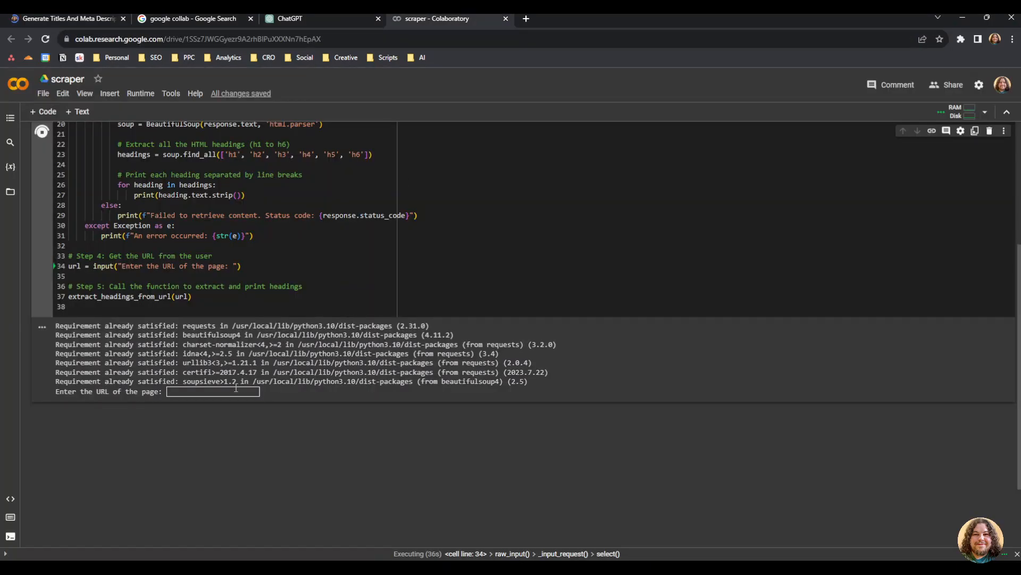
- Submit the blog post's URL at the script's page-URL prompt
text(-title-tags-meta-descriptions/)
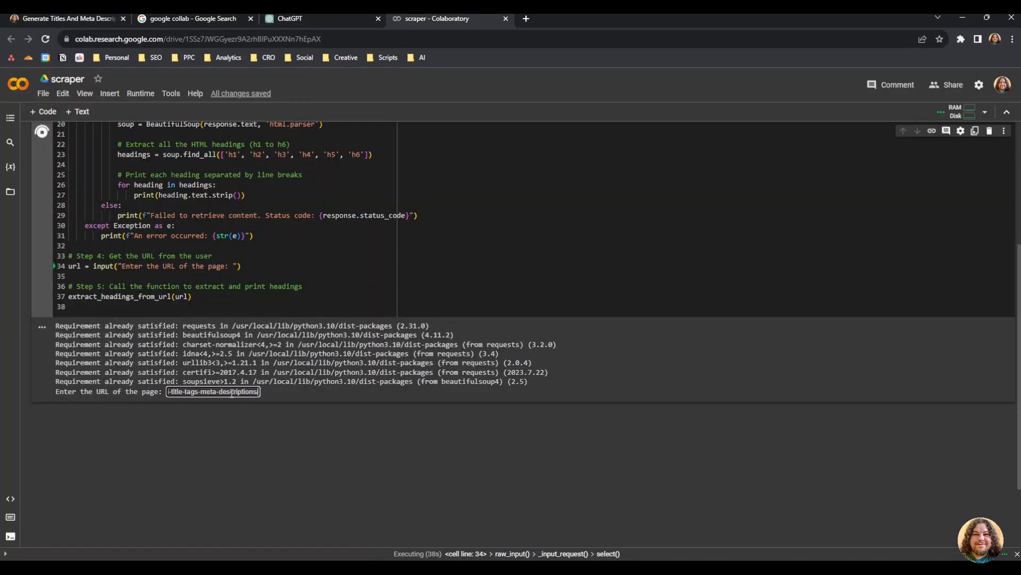
key(enter)
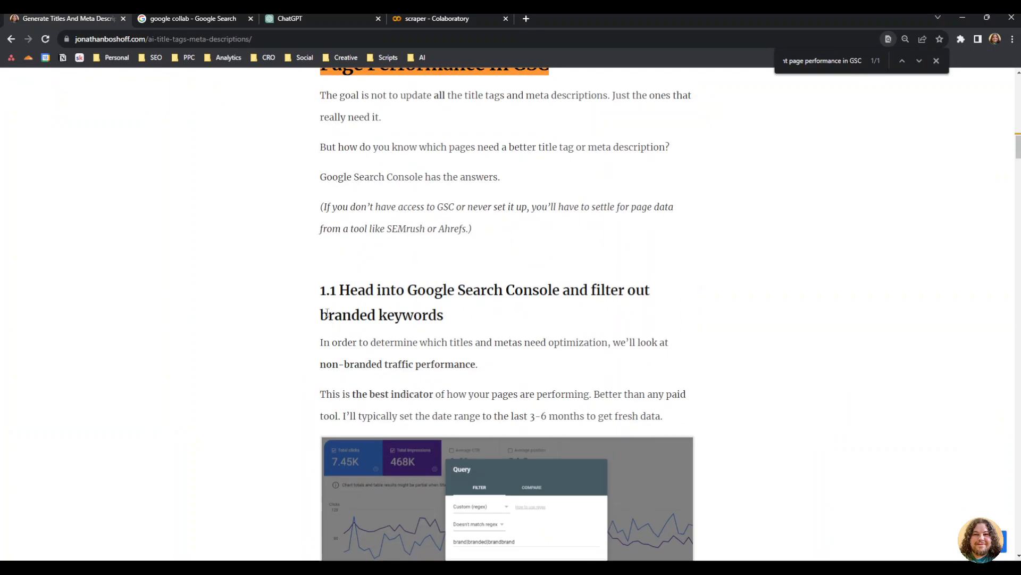
- Check the notebook's printed list of the post's headings
click(448, 18)
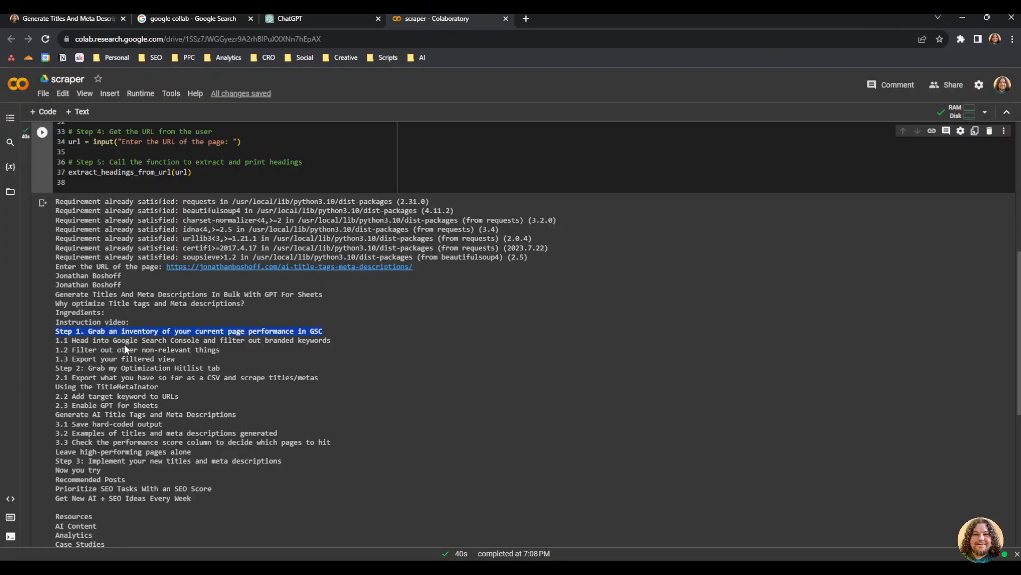
scroll(down, 3)
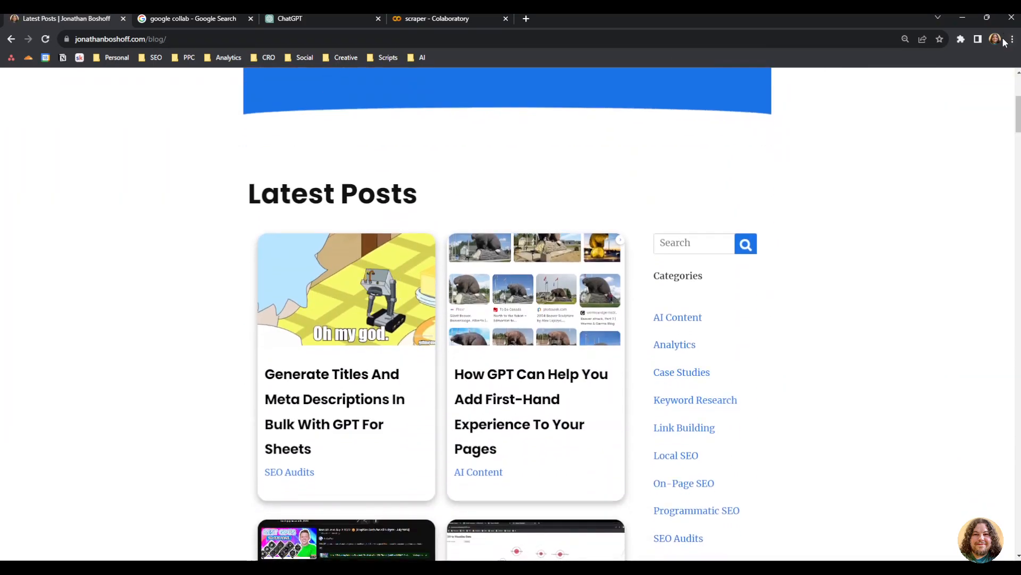
- Browse the jonathanboshoff.com Latest Posts list for comparison with the output
click(306, 18)
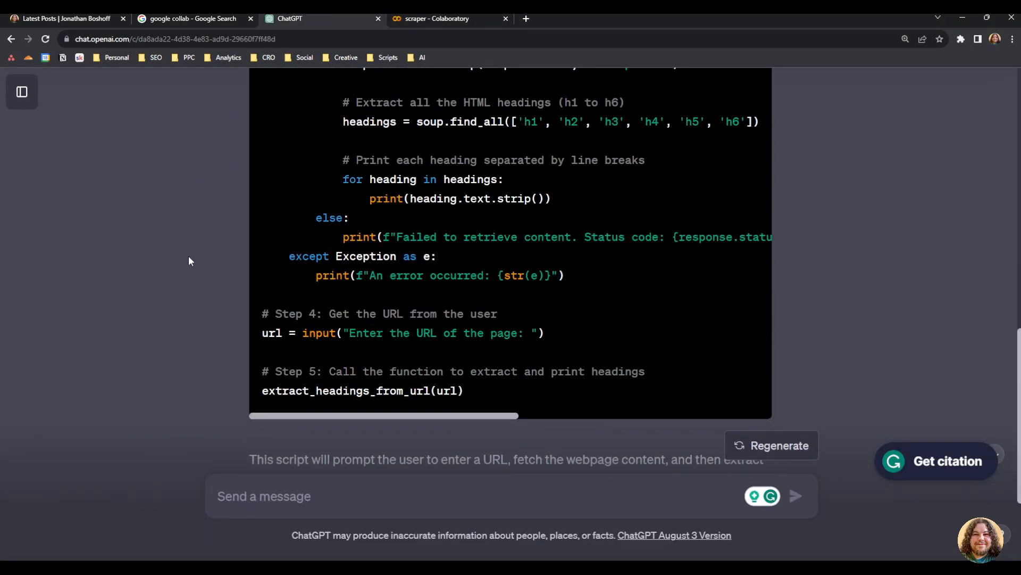
mouse_move(168, 258)
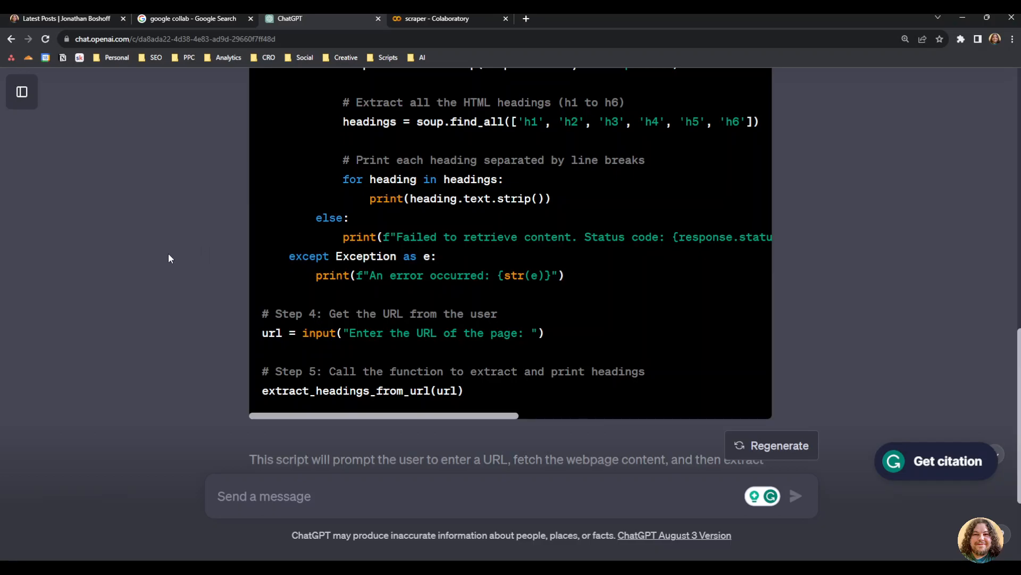
click(65, 18)
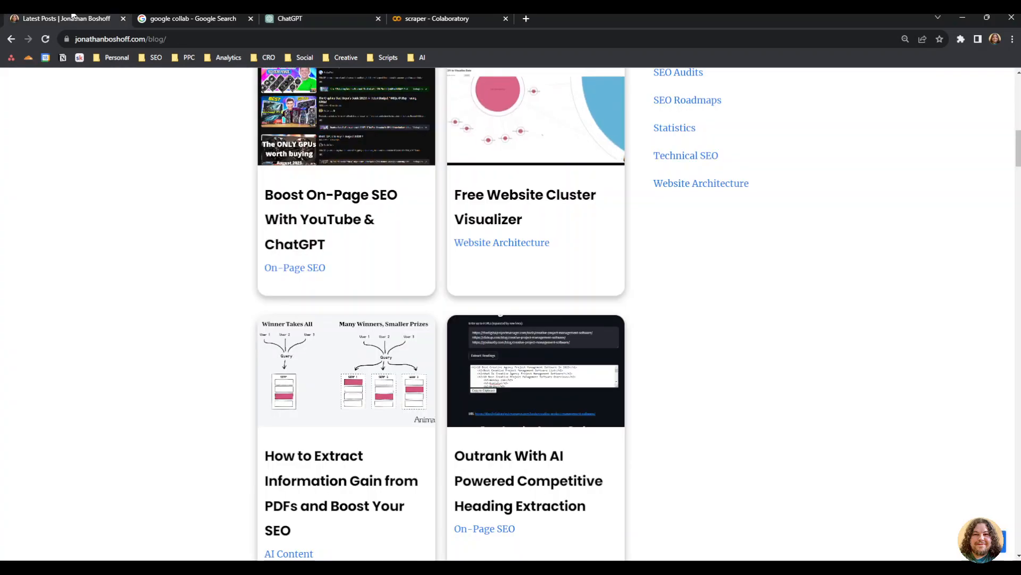
scroll(down, 3)
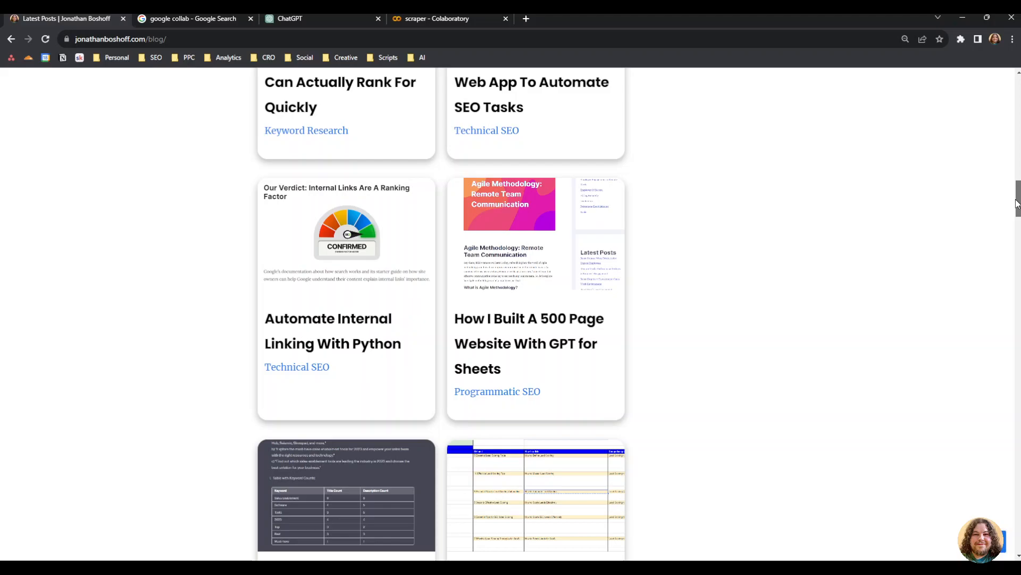
scroll(down, 3)
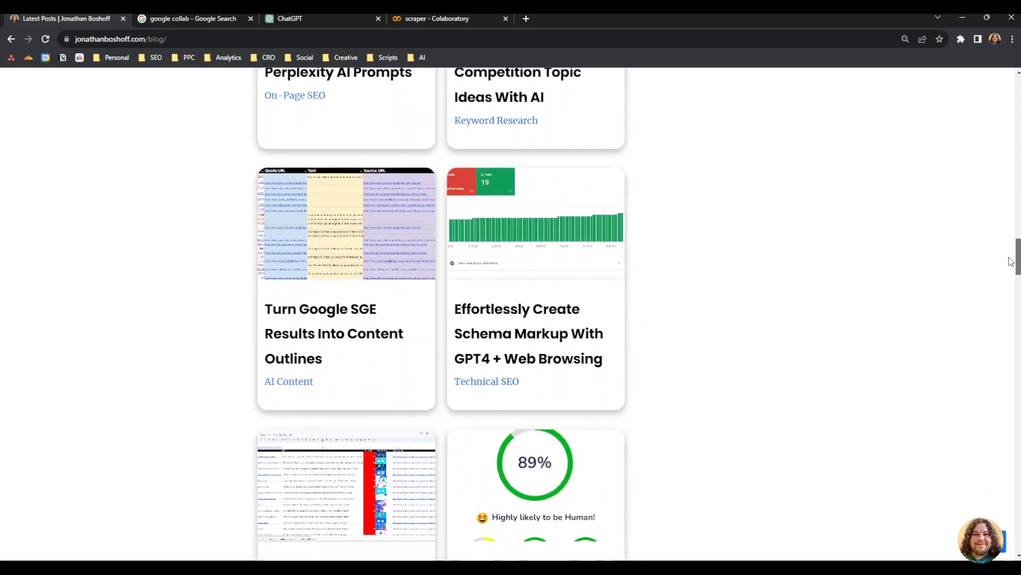
scroll(down, 3)
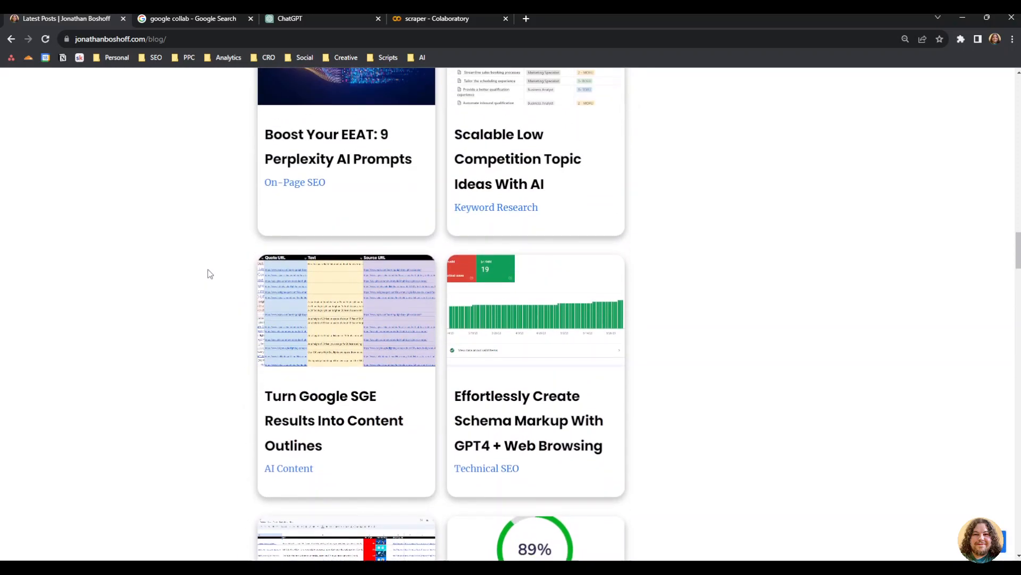
scroll(down, 3)
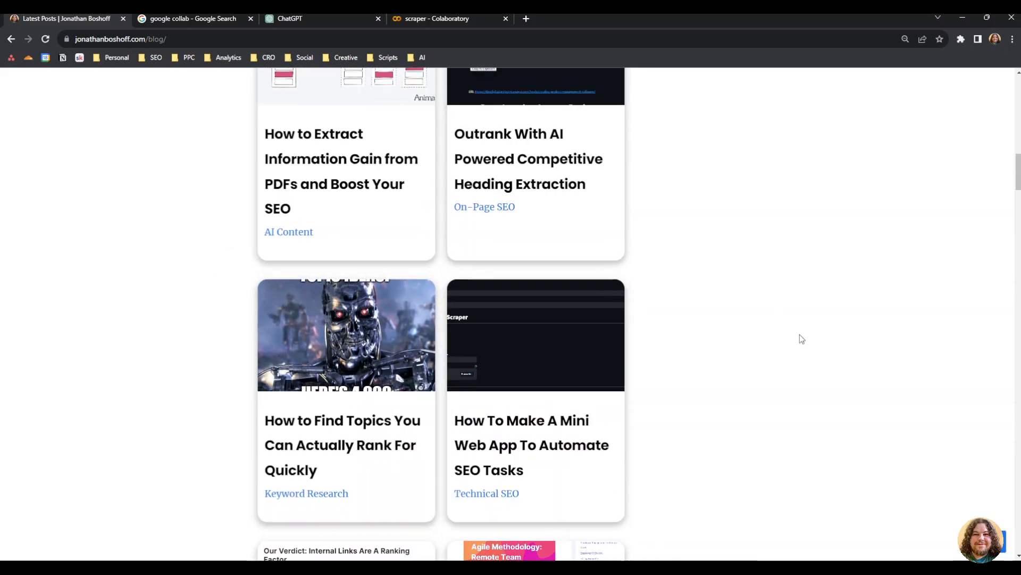
scroll(up, 3)
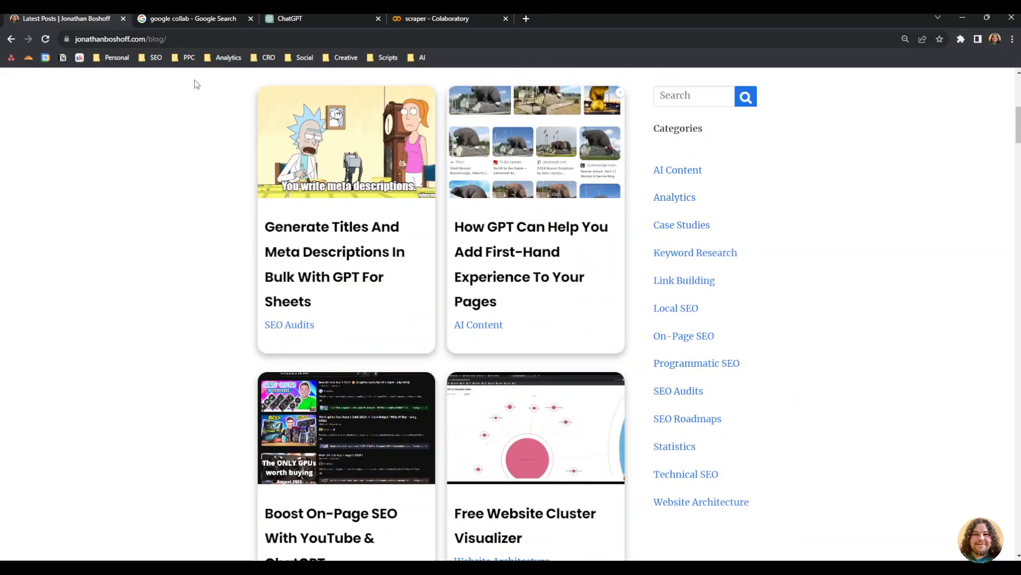
scroll(up, 3)
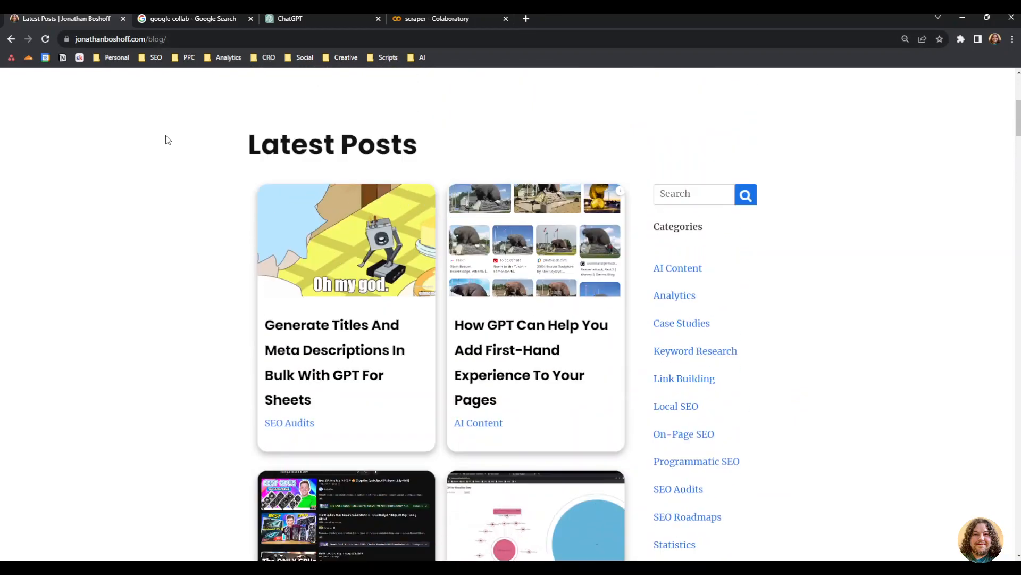
- Review the original ChatGPT request and return to the scraper notebook's script
click(290, 18)
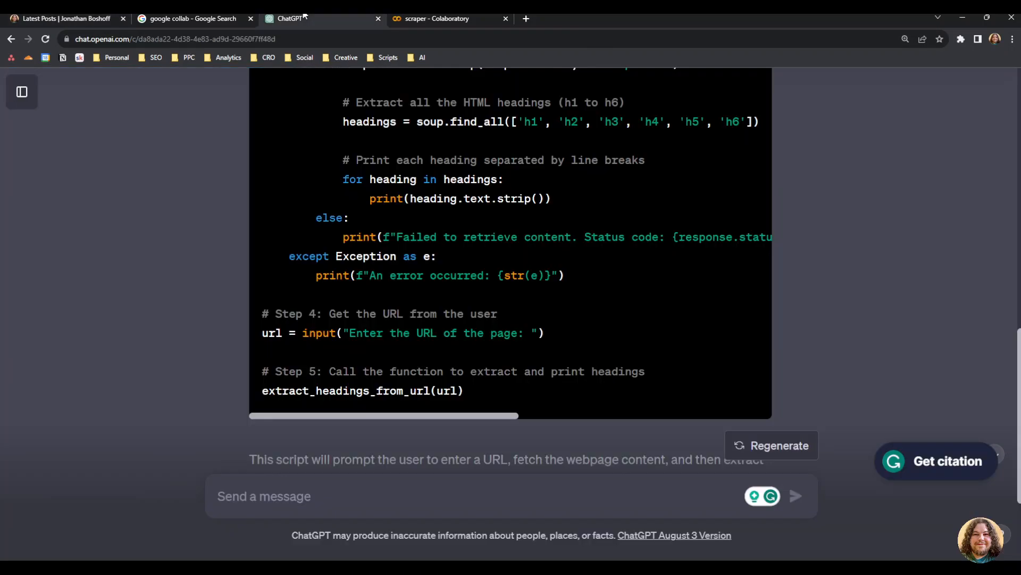
scroll(down, 3)
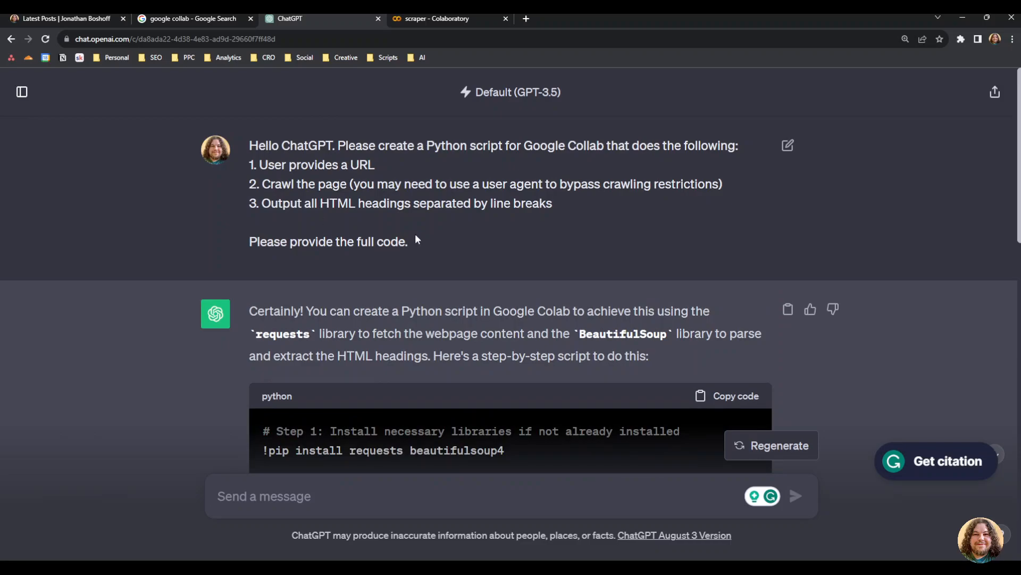
click(448, 18)
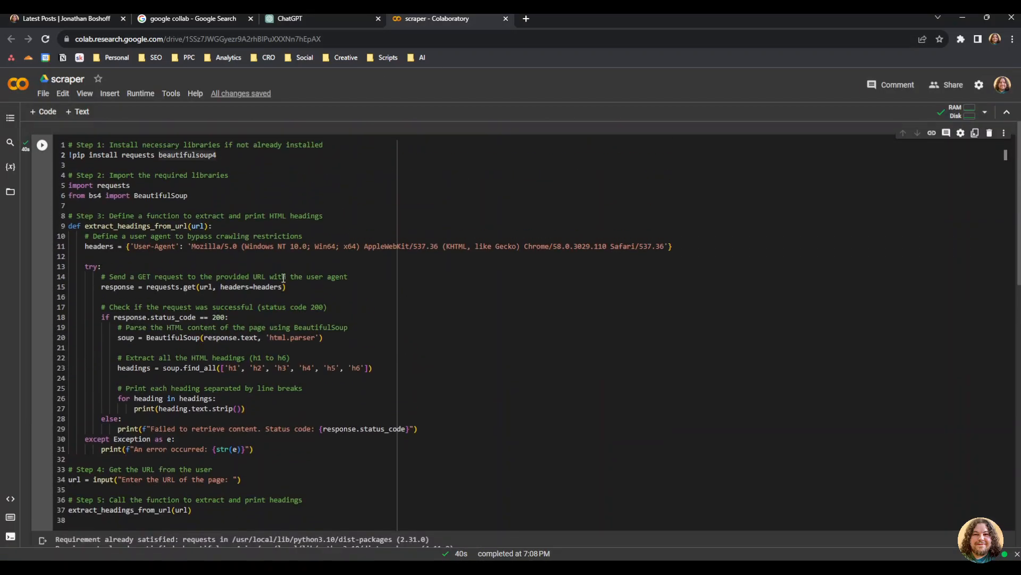
- Rerun the typo-scrambled script to get SyntaxError: unmatched ')' and select the whole broken code
scroll(down, 3)
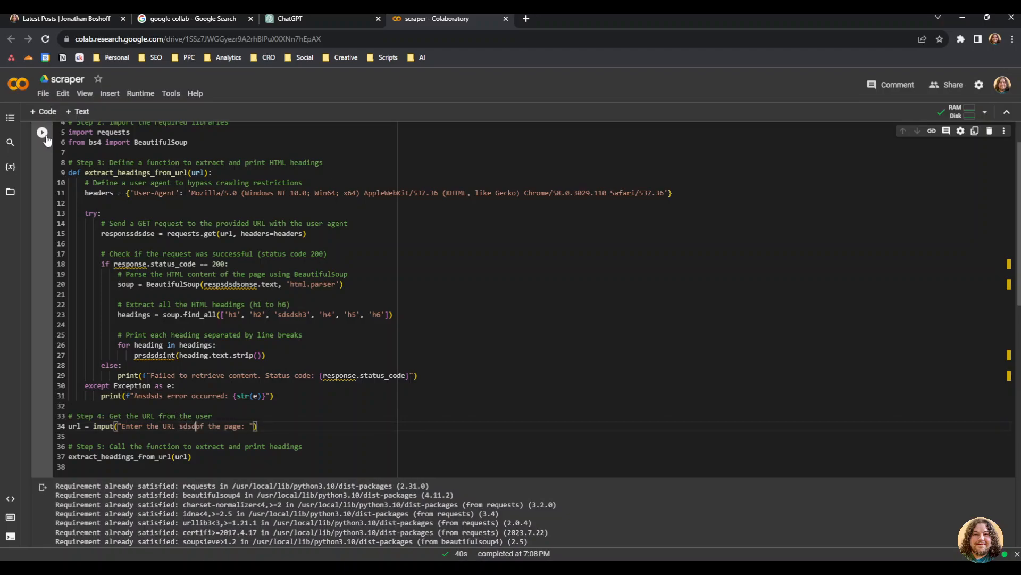
click(41, 131)
text(dfdfdfdf)
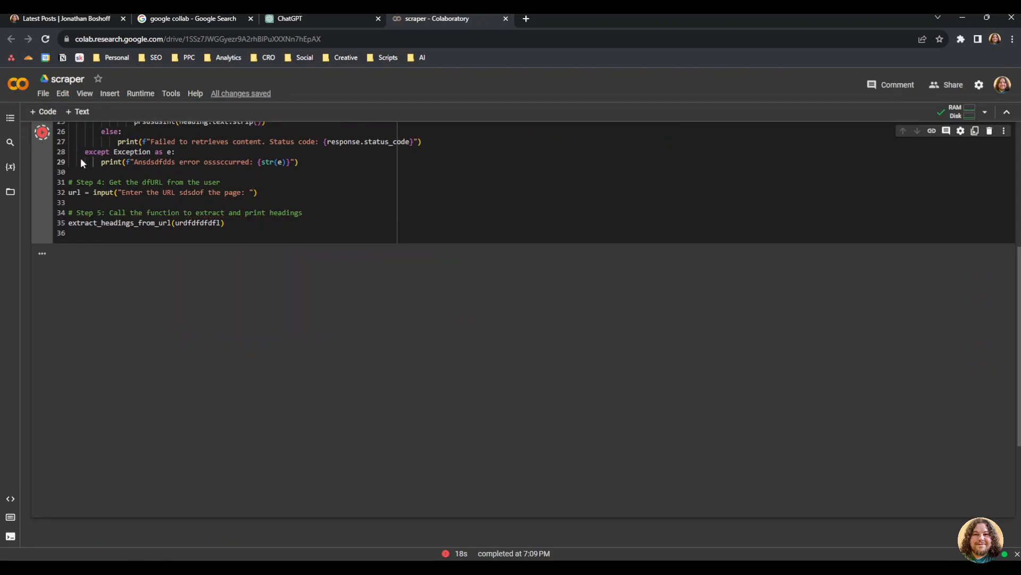
click(41, 132)
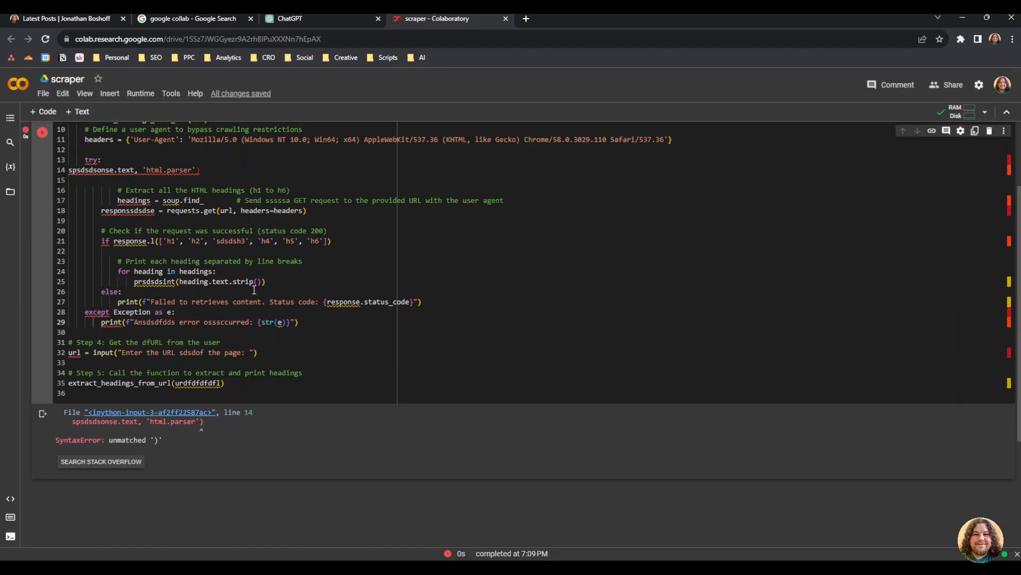
drag(78, 342, 225, 383)
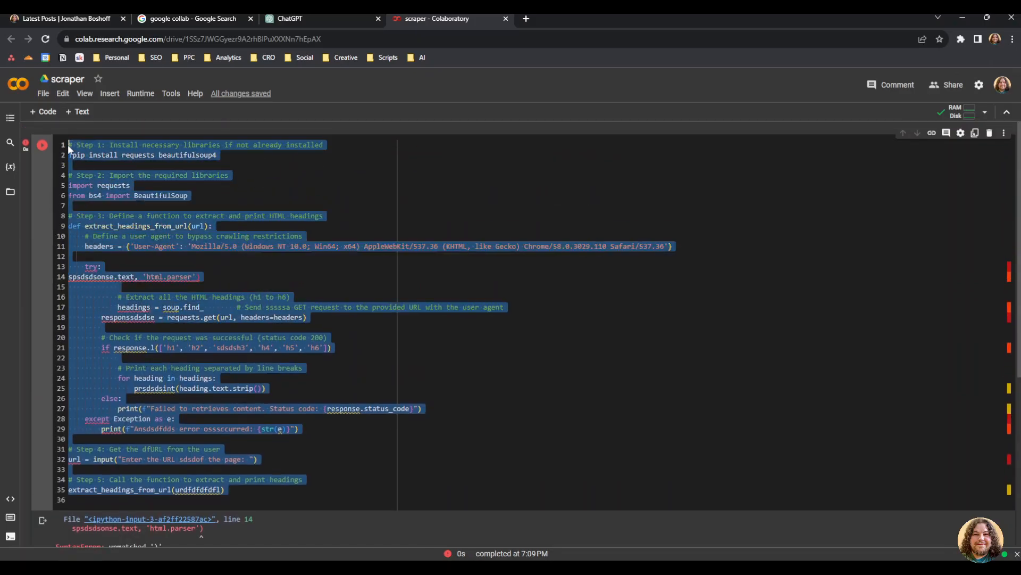
- Tell ChatGPT 'I got an error. here is my code' with the script, and copy its corrected version
click(319, 19)
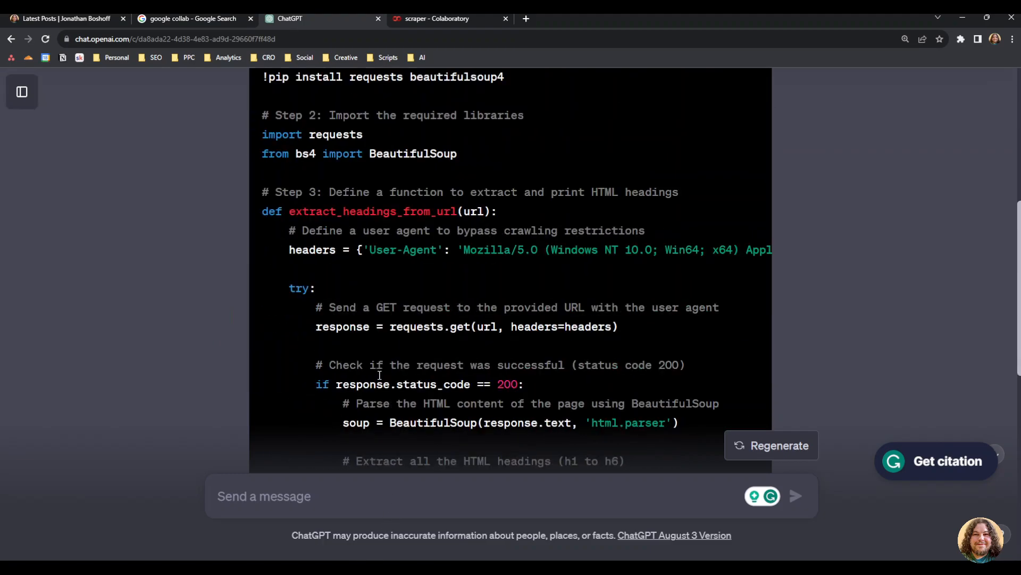
scroll(down, 3)
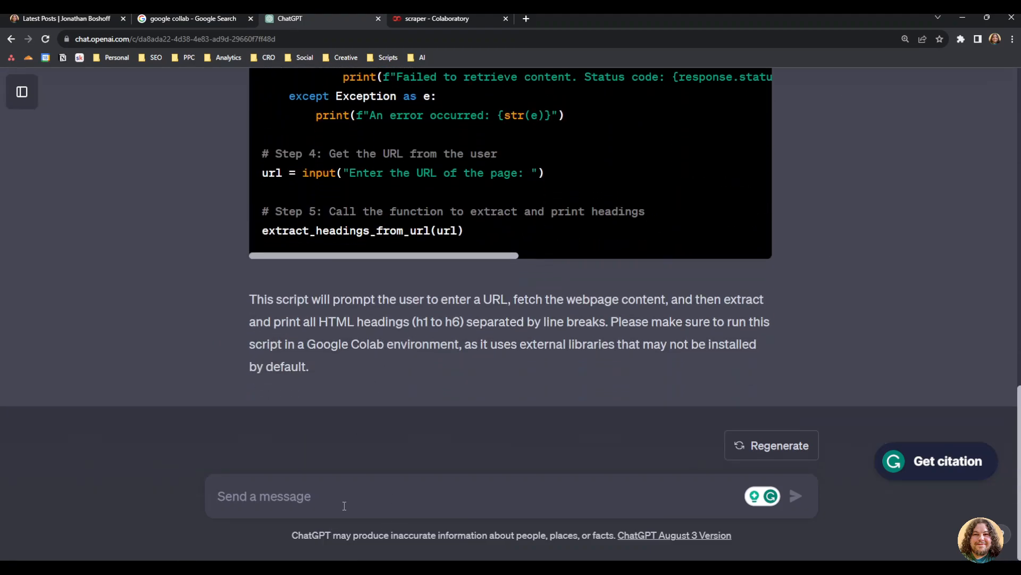
text(I got)
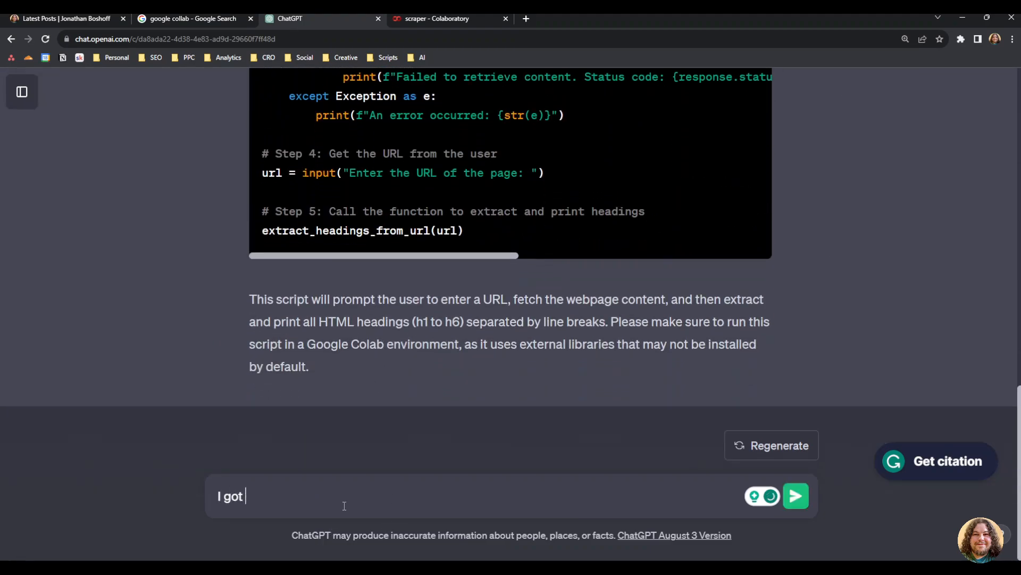
text(an error.)
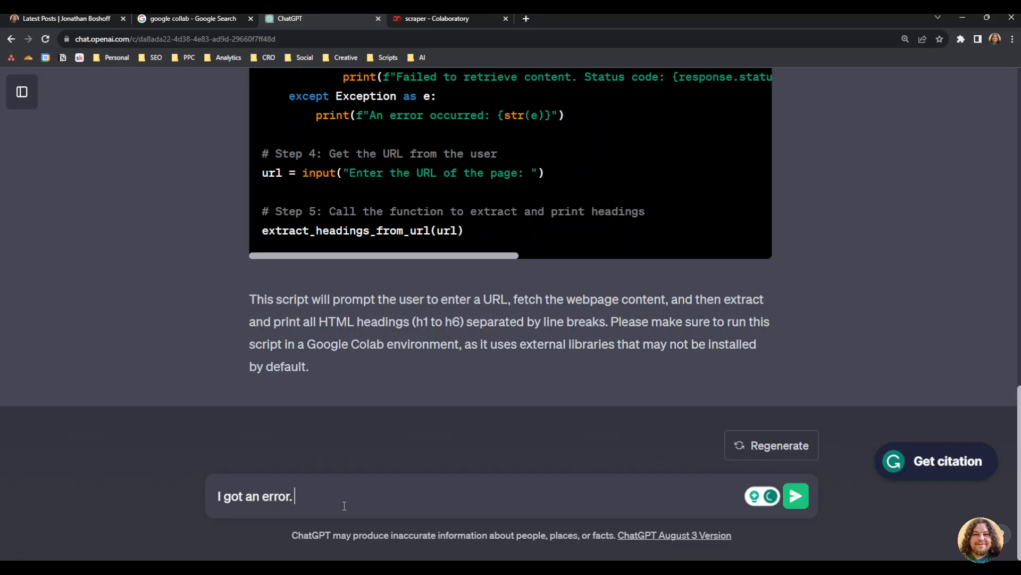
text(here is my code)
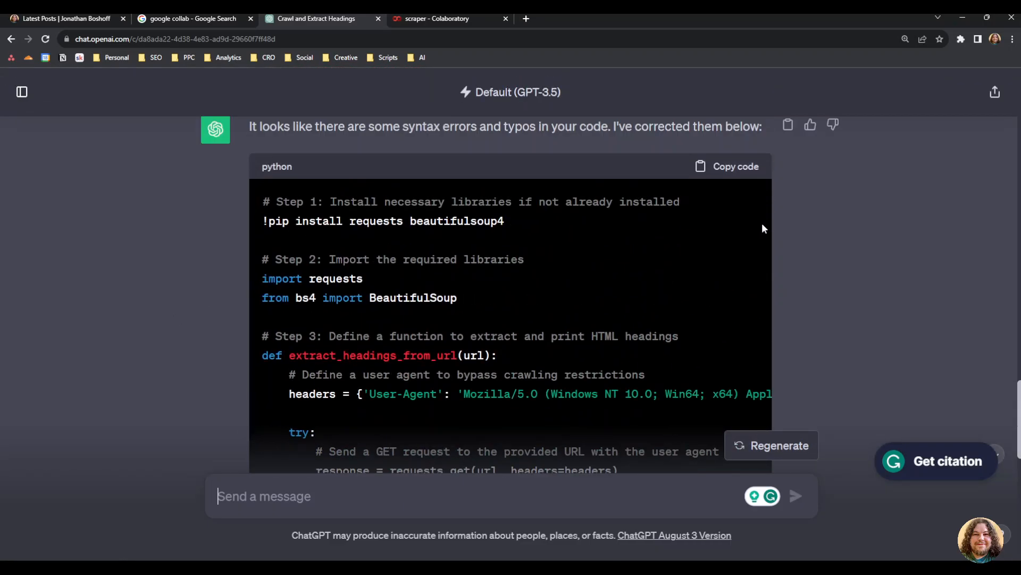
click(435, 19)
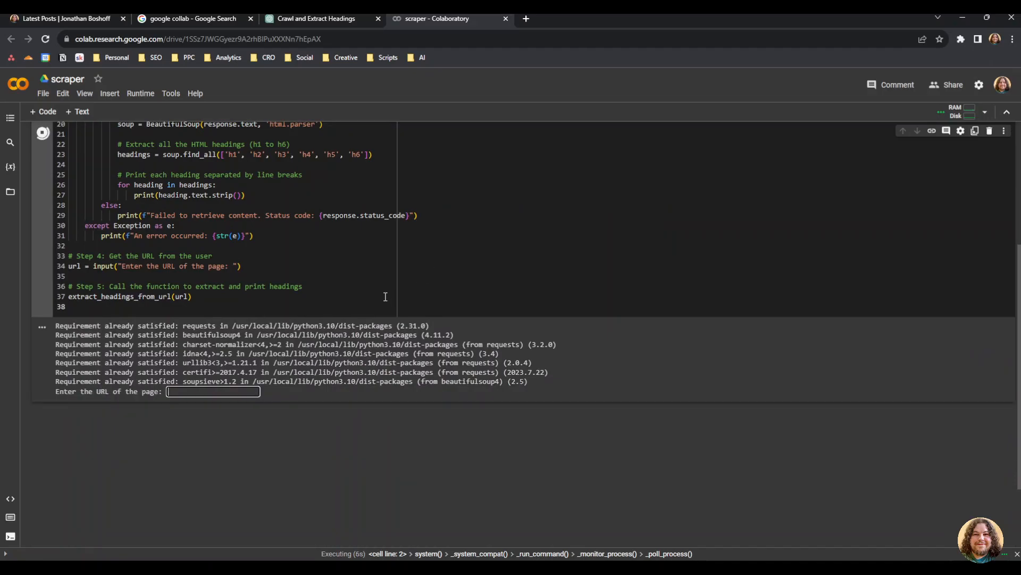
click(65, 18)
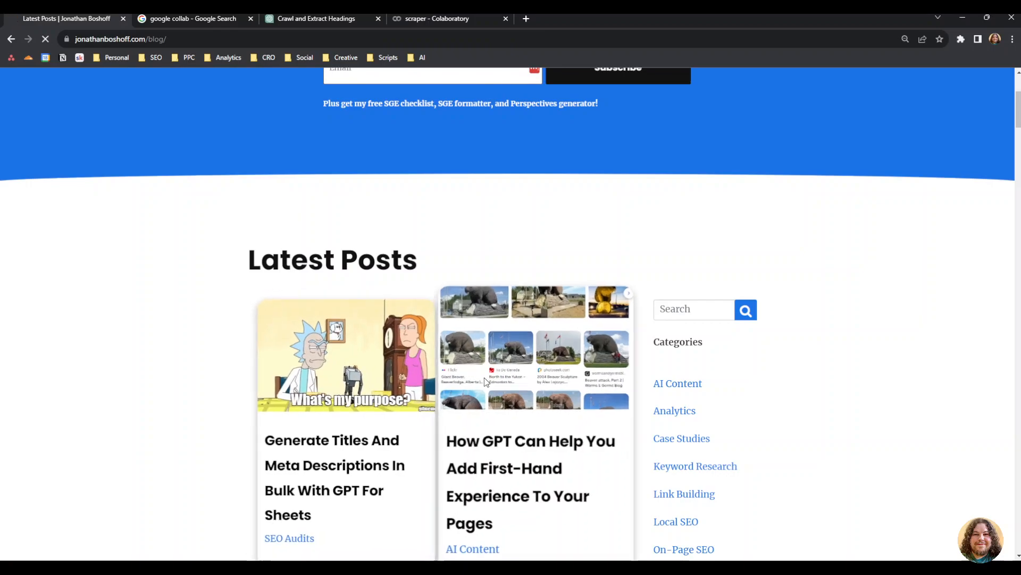
click(450, 18)
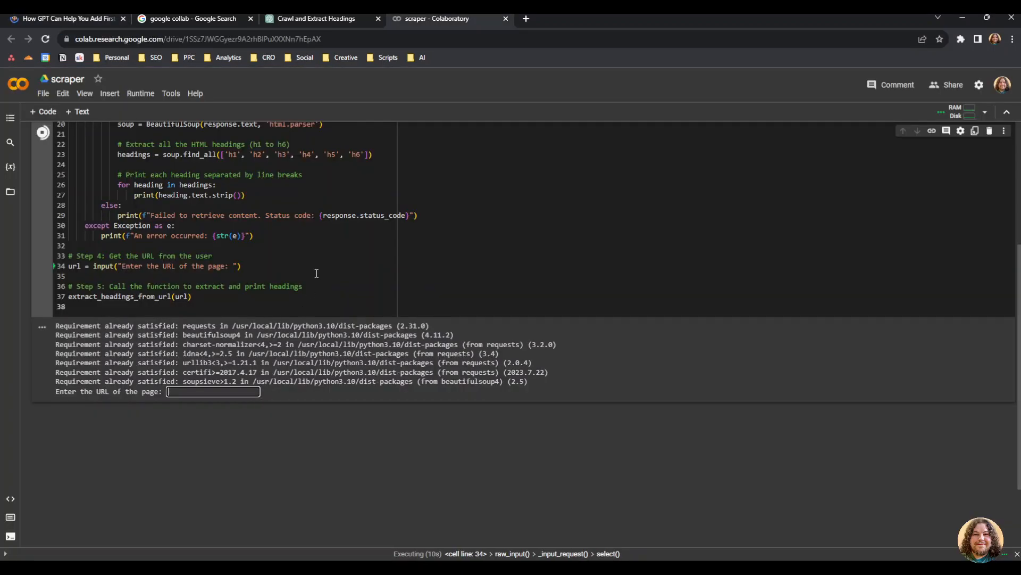
text(https://jonathanboshoff.com/first-hand-experience-with-ai/)
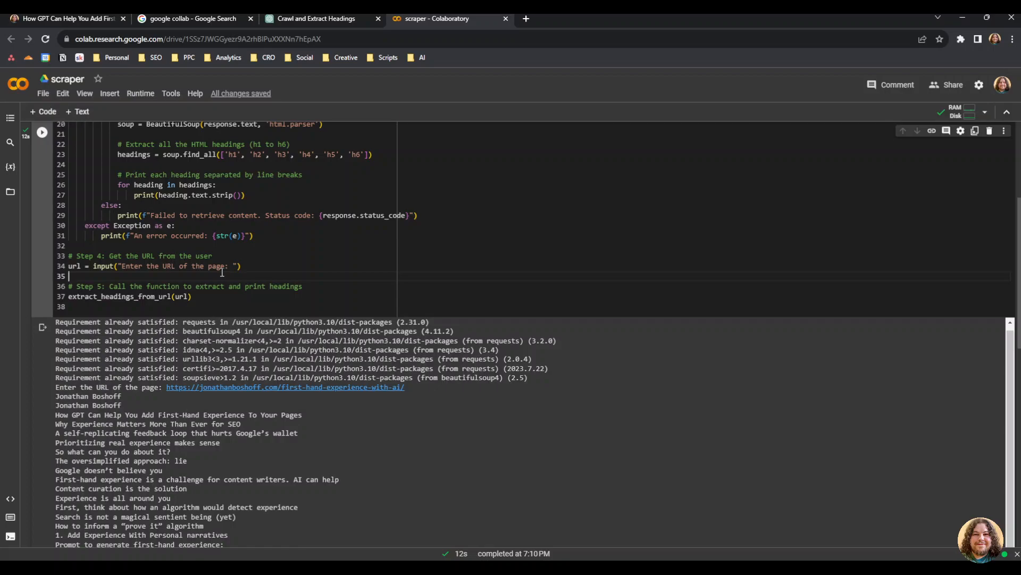
scroll(down, 3)
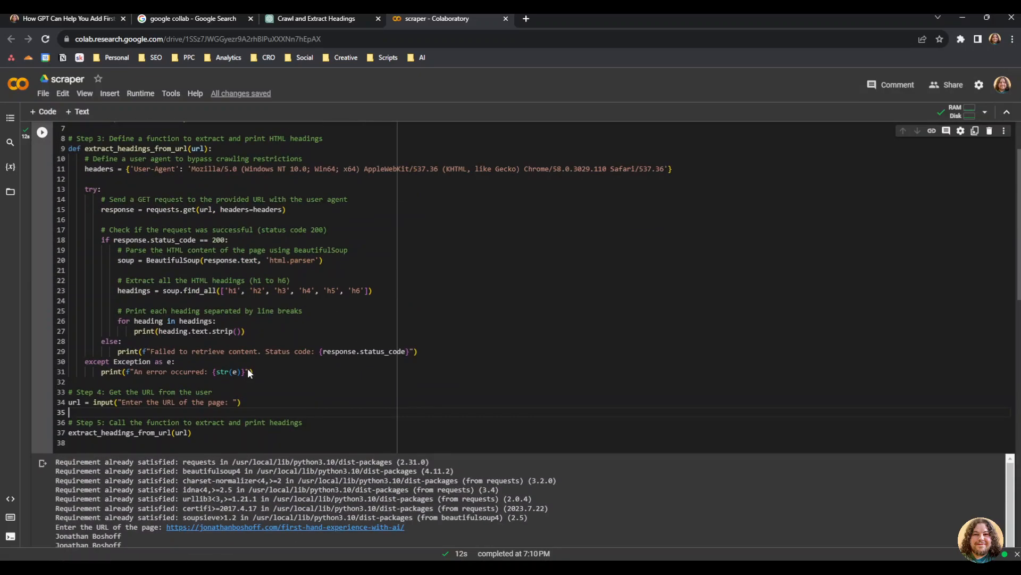
click(64, 18)
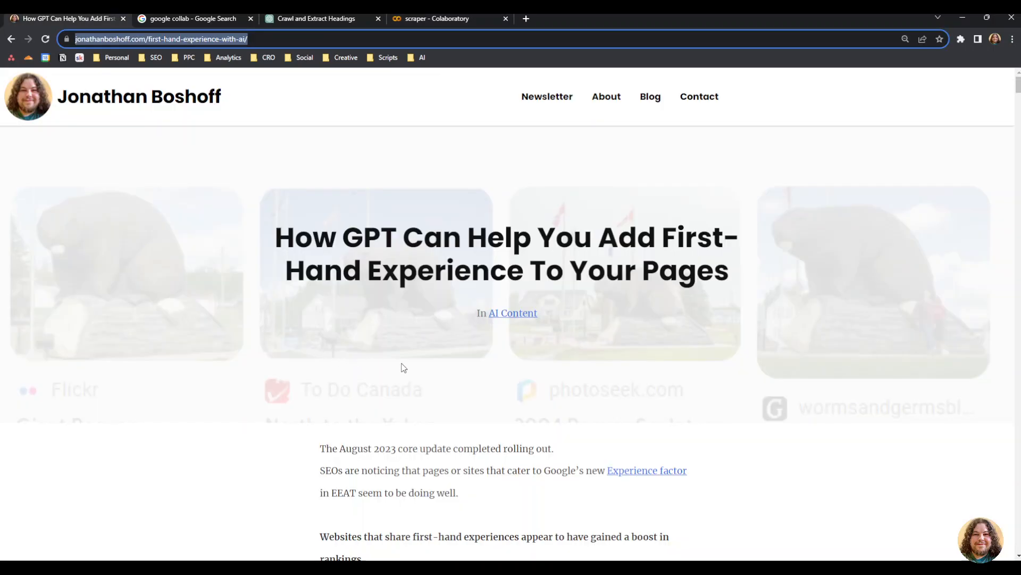
- From the Blog listing, open the Outrank With AI Powered Competitive Heading Extraction post
click(649, 96)
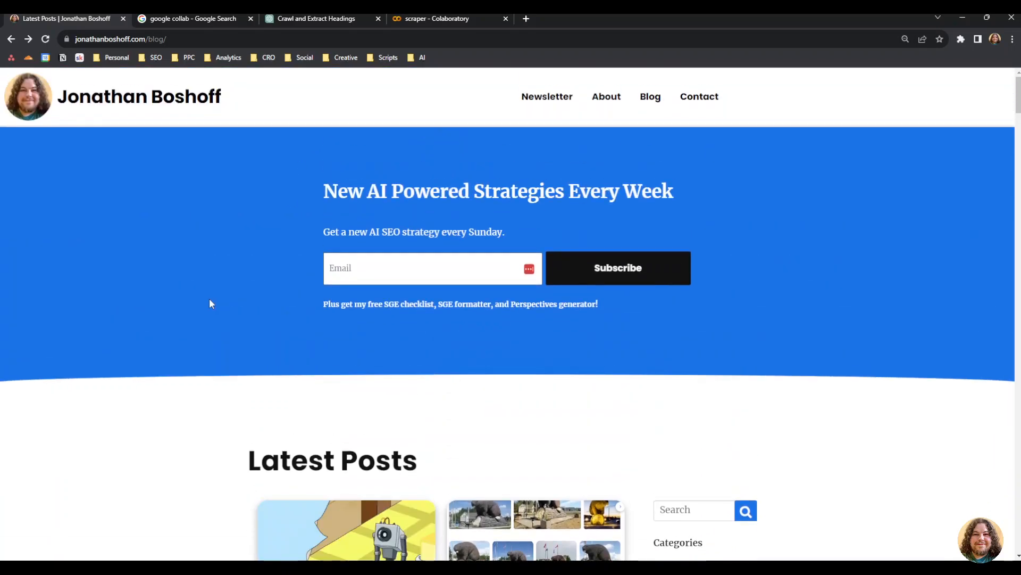
scroll(down, 3)
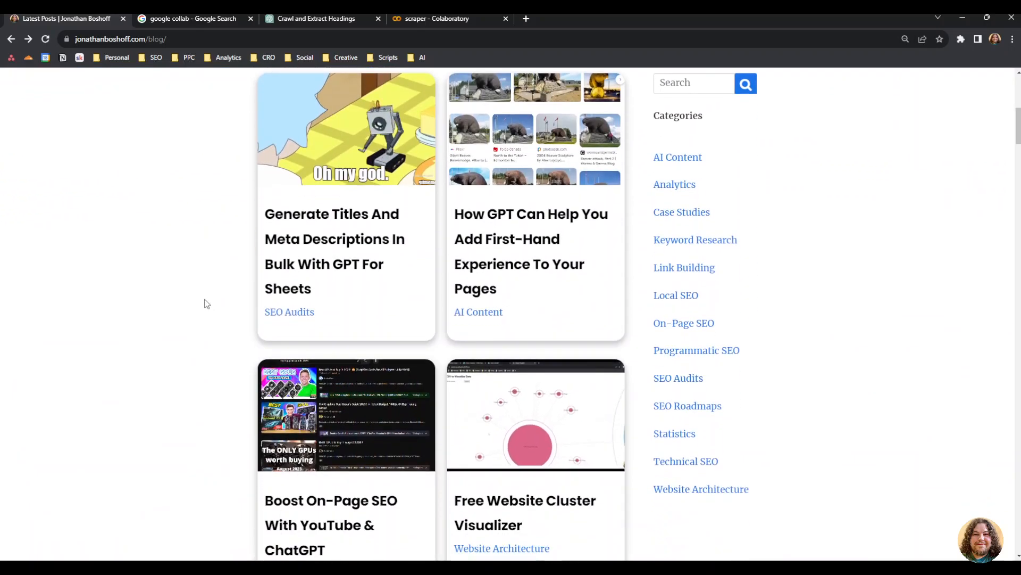
scroll(down, 3)
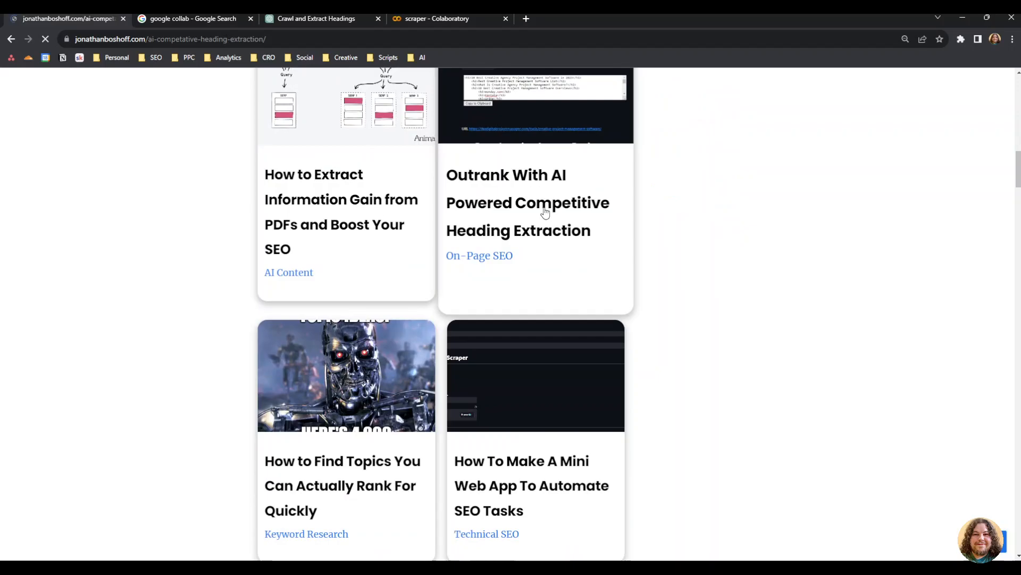
click(528, 203)
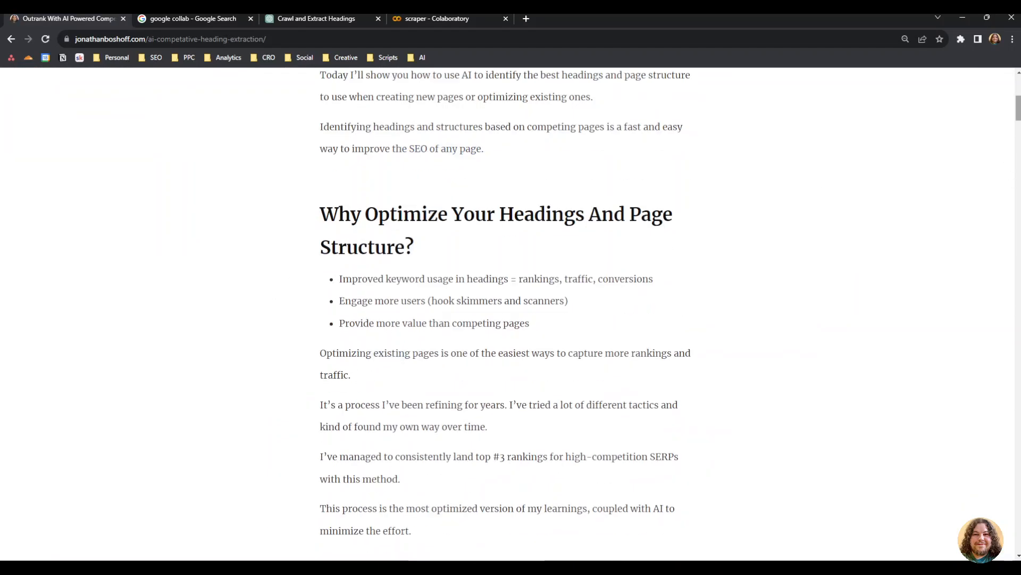
- Review the Outrank post, then select the original heading-scraper request in the ChatGPT conversation
scroll(down, 3)
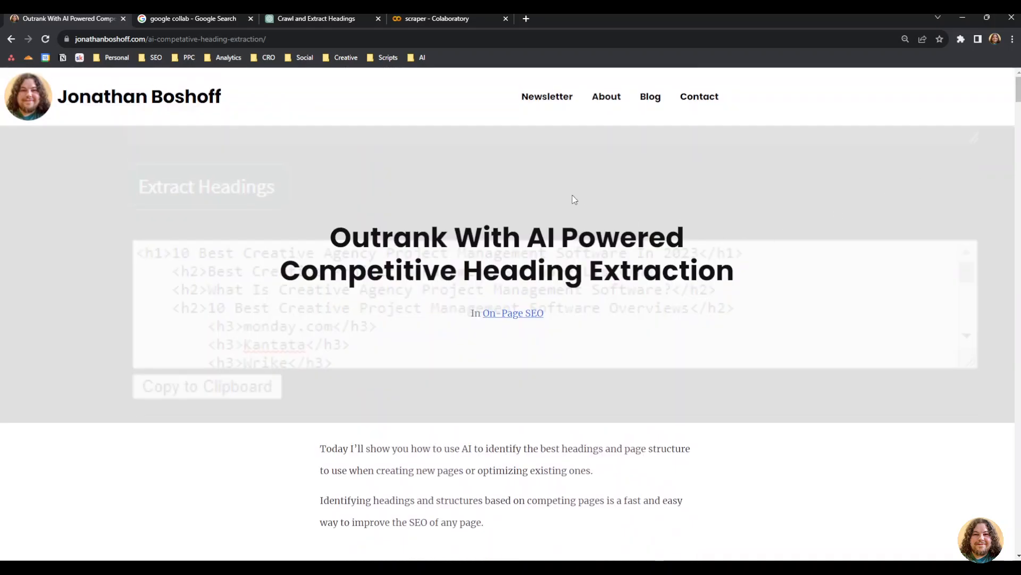
scroll(down, 3)
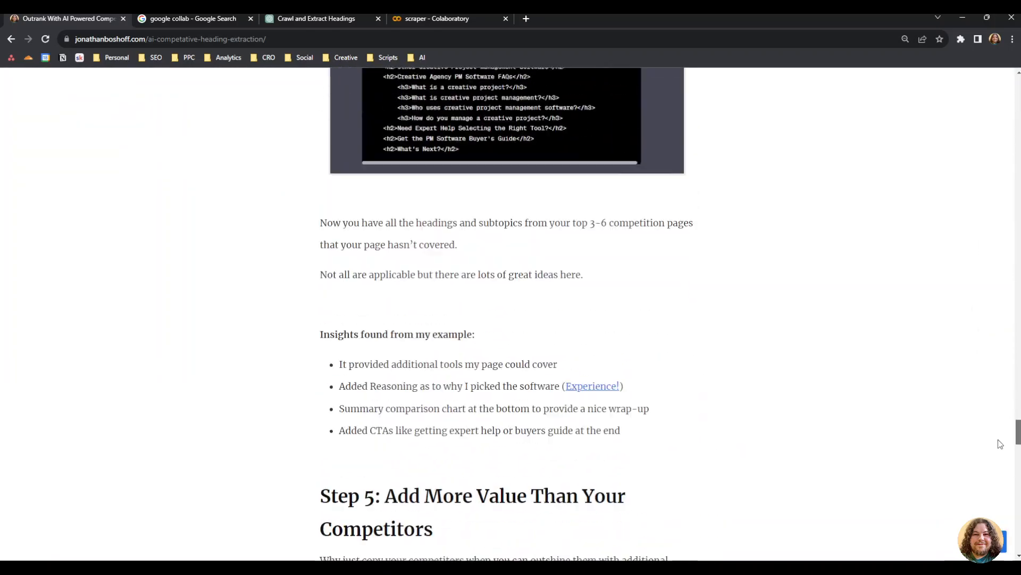
scroll(up, 3)
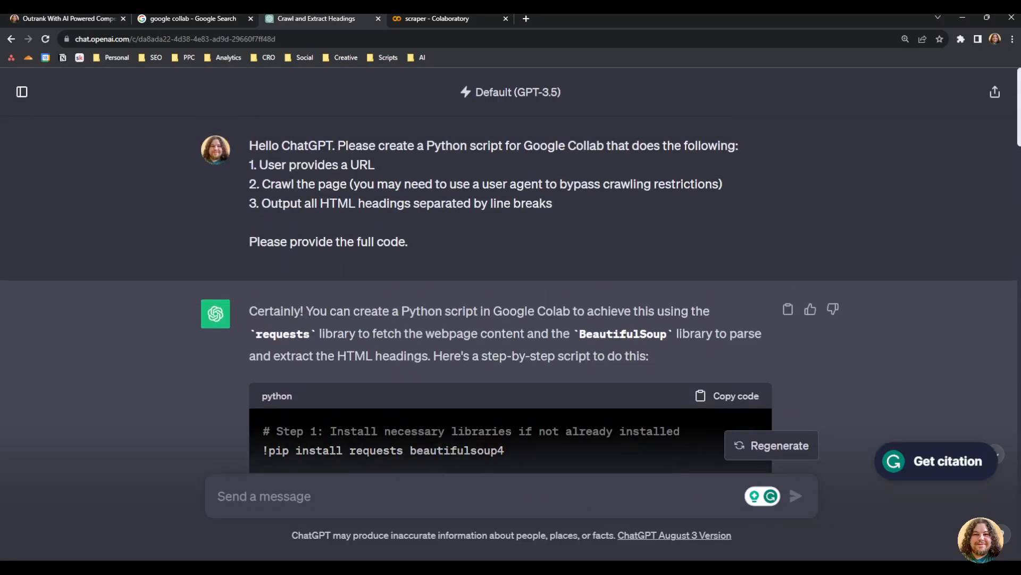
drag(250, 145, 409, 242)
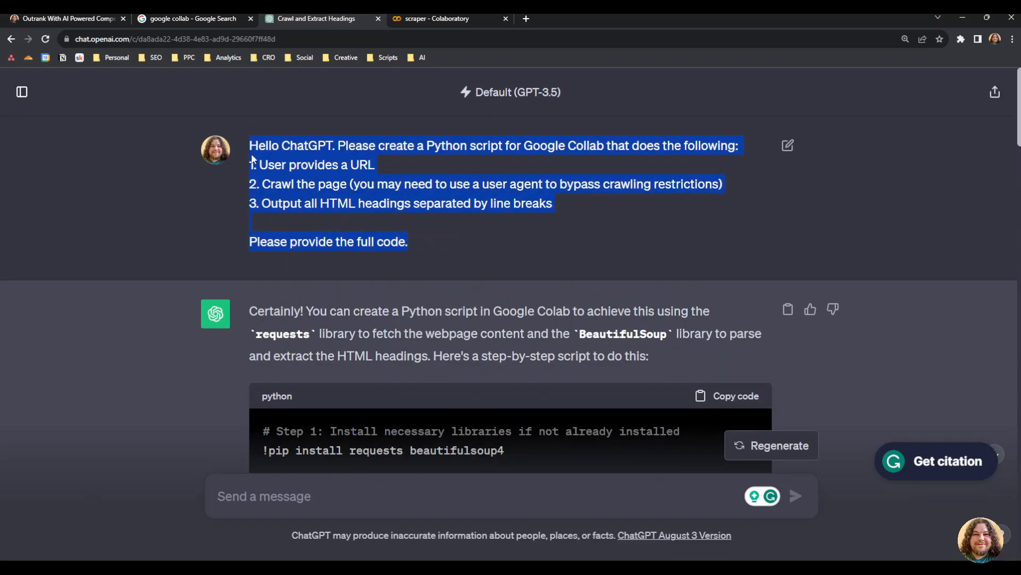